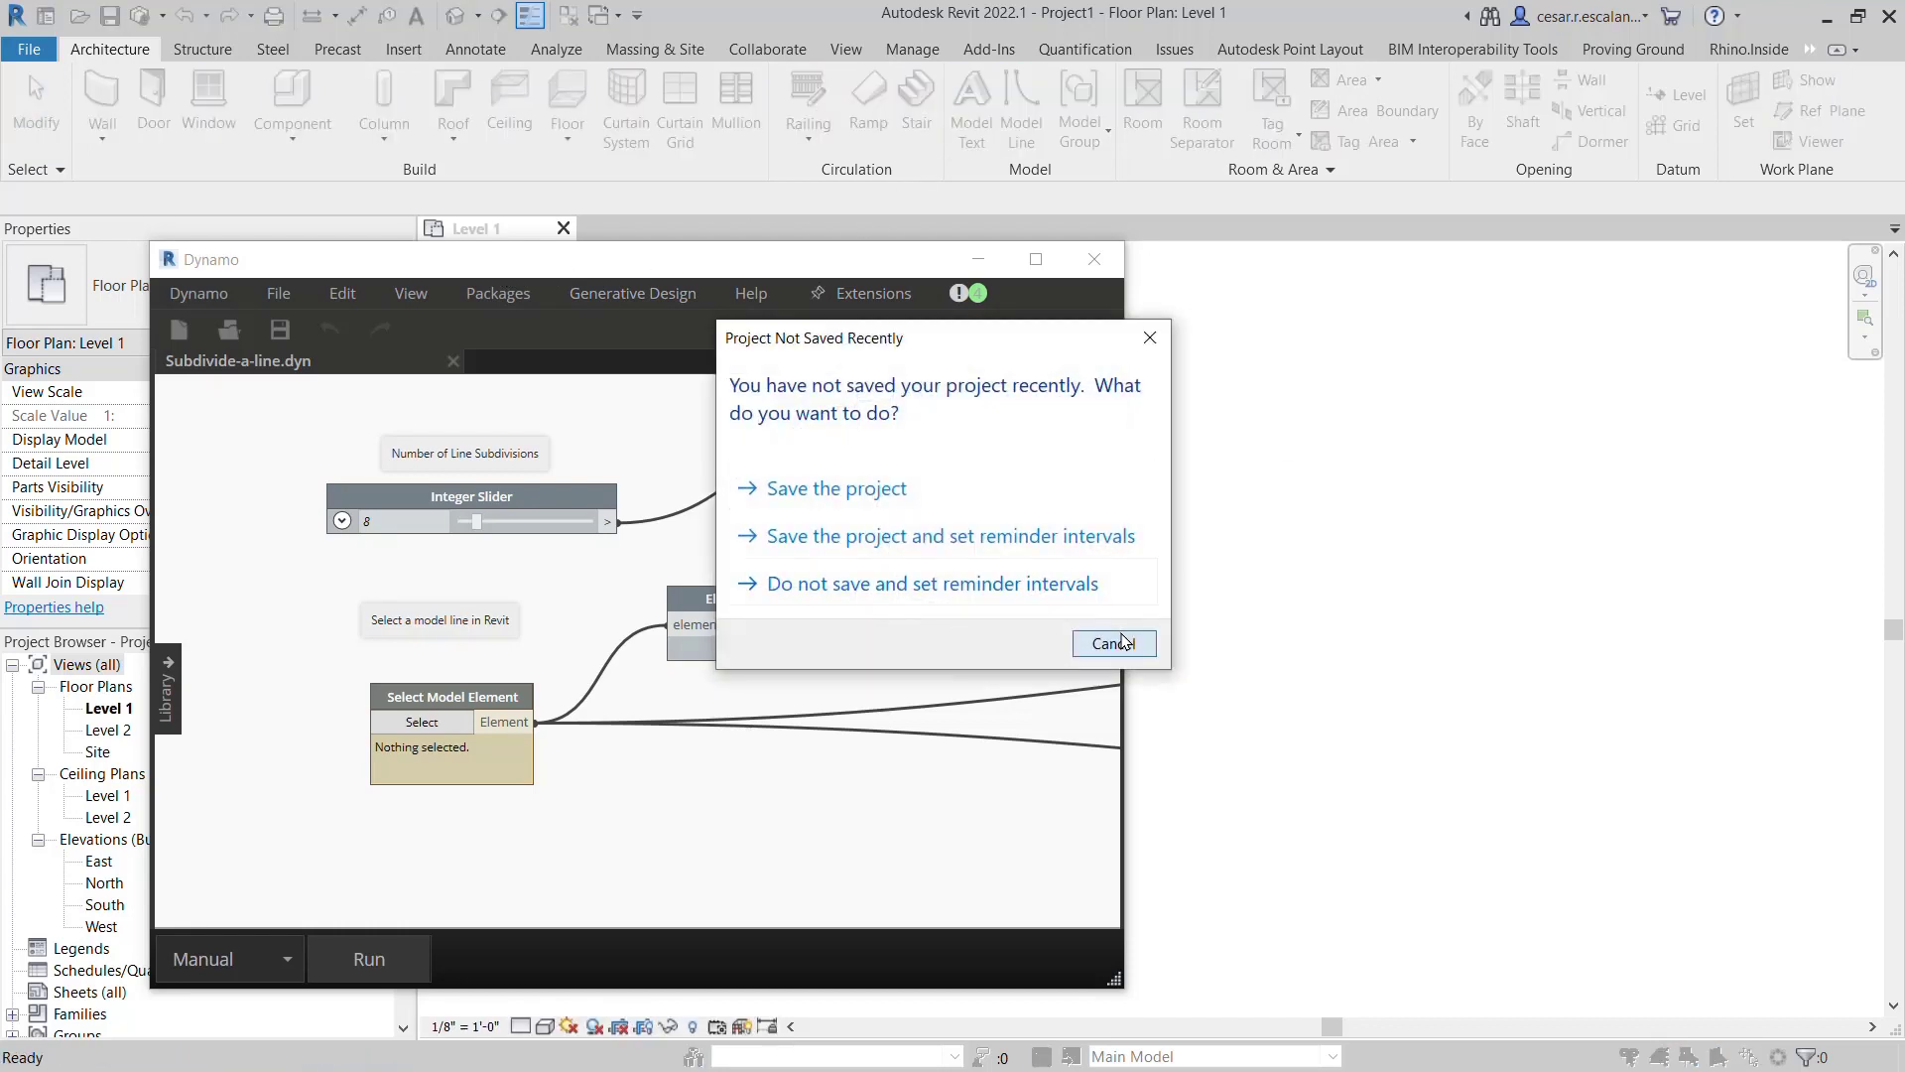
- Dismiss the Project Not Saved Recently reminder without saving
{"action": "left_click", "coordinate": [1112, 644]}
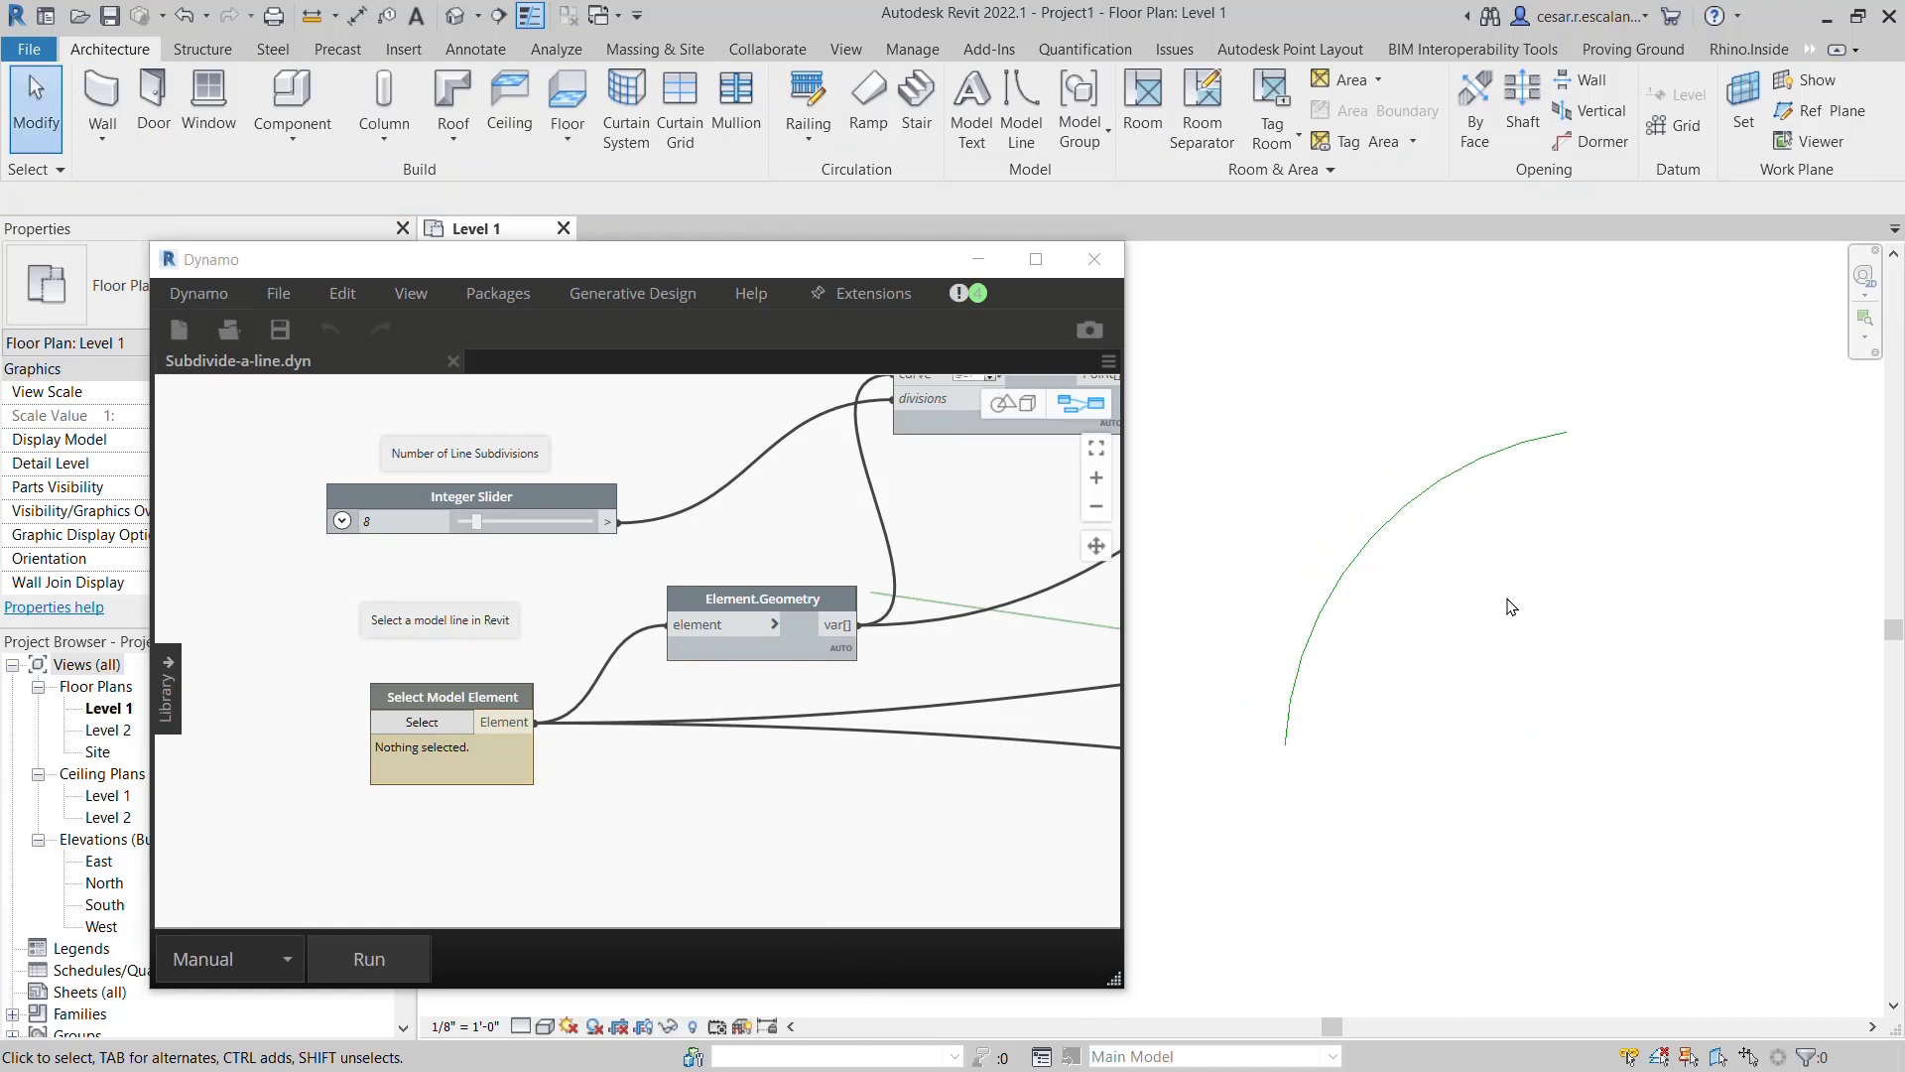
{"action": "mouse_move", "coordinate": [591, 763]}
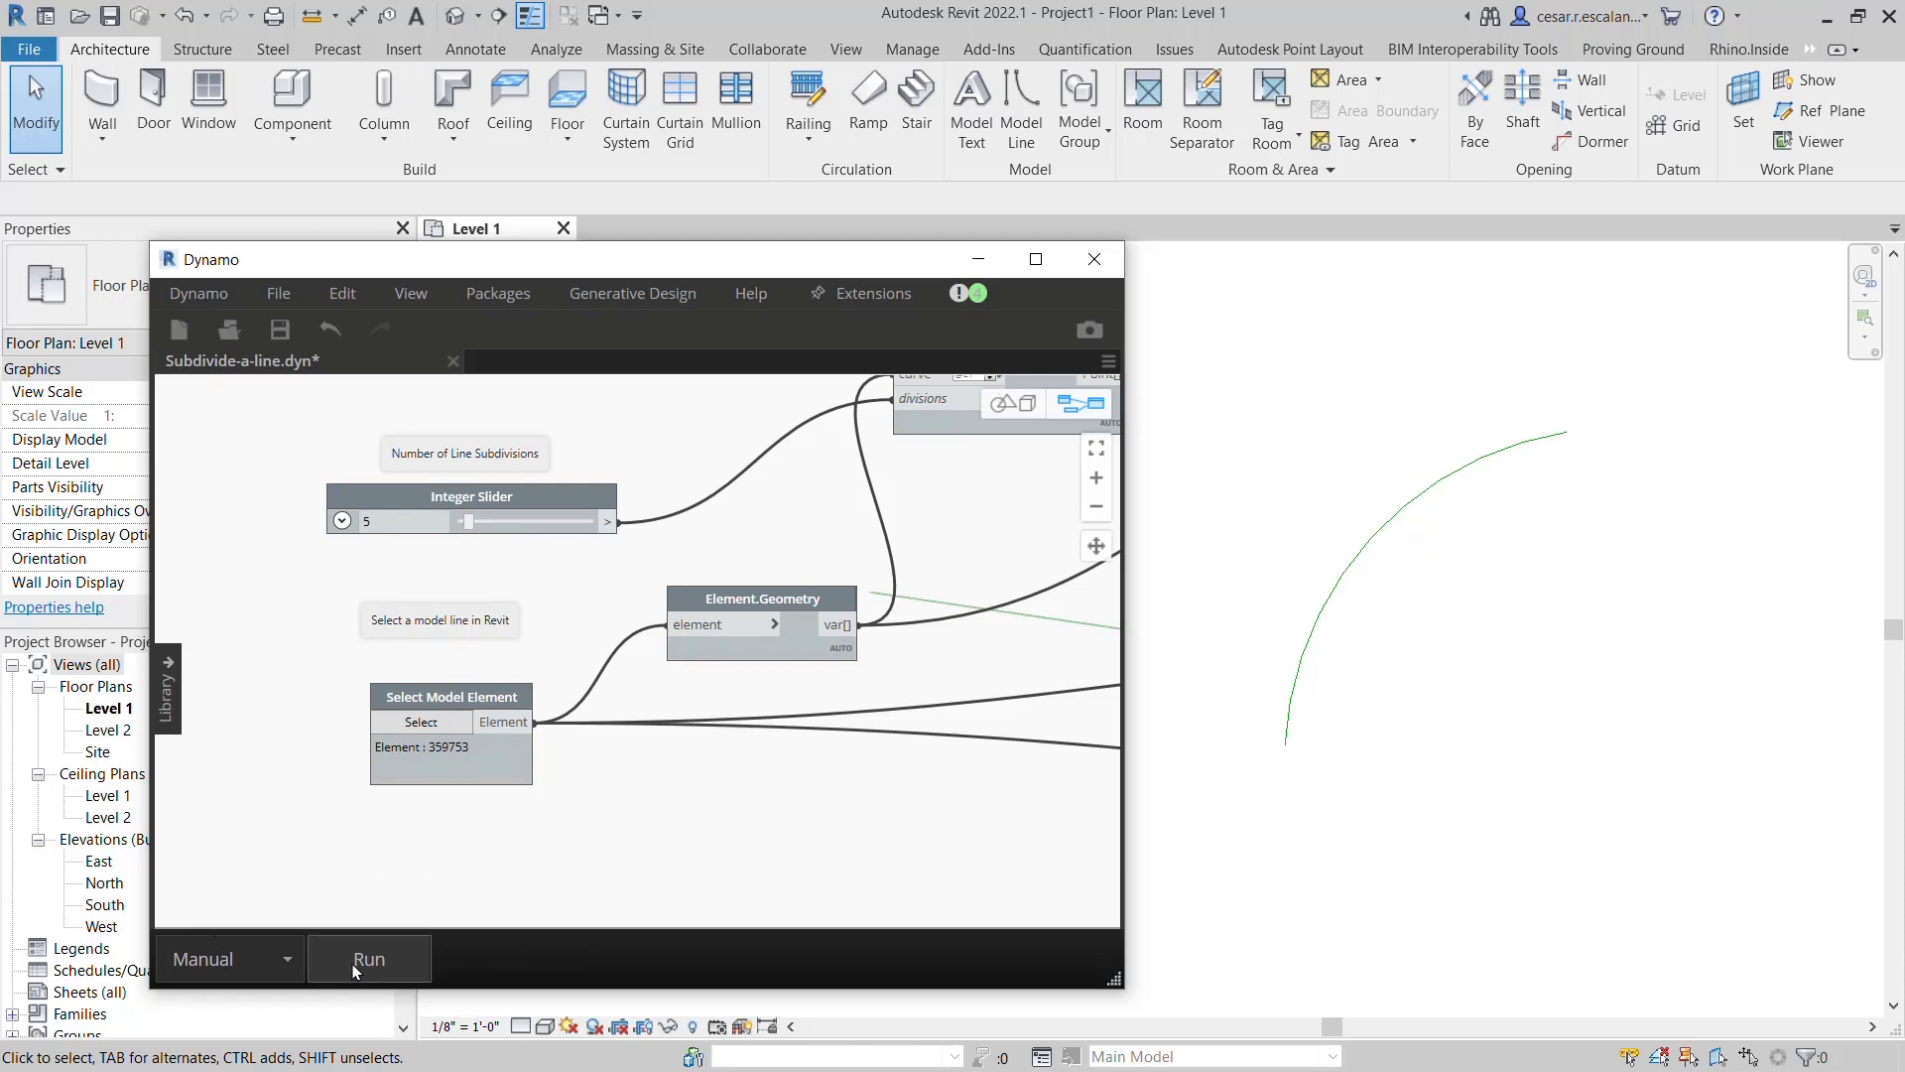
- Run the script to split the arc into 5 segments and select the resulting lines
{"action": "left_click", "coordinate": [367, 959]}
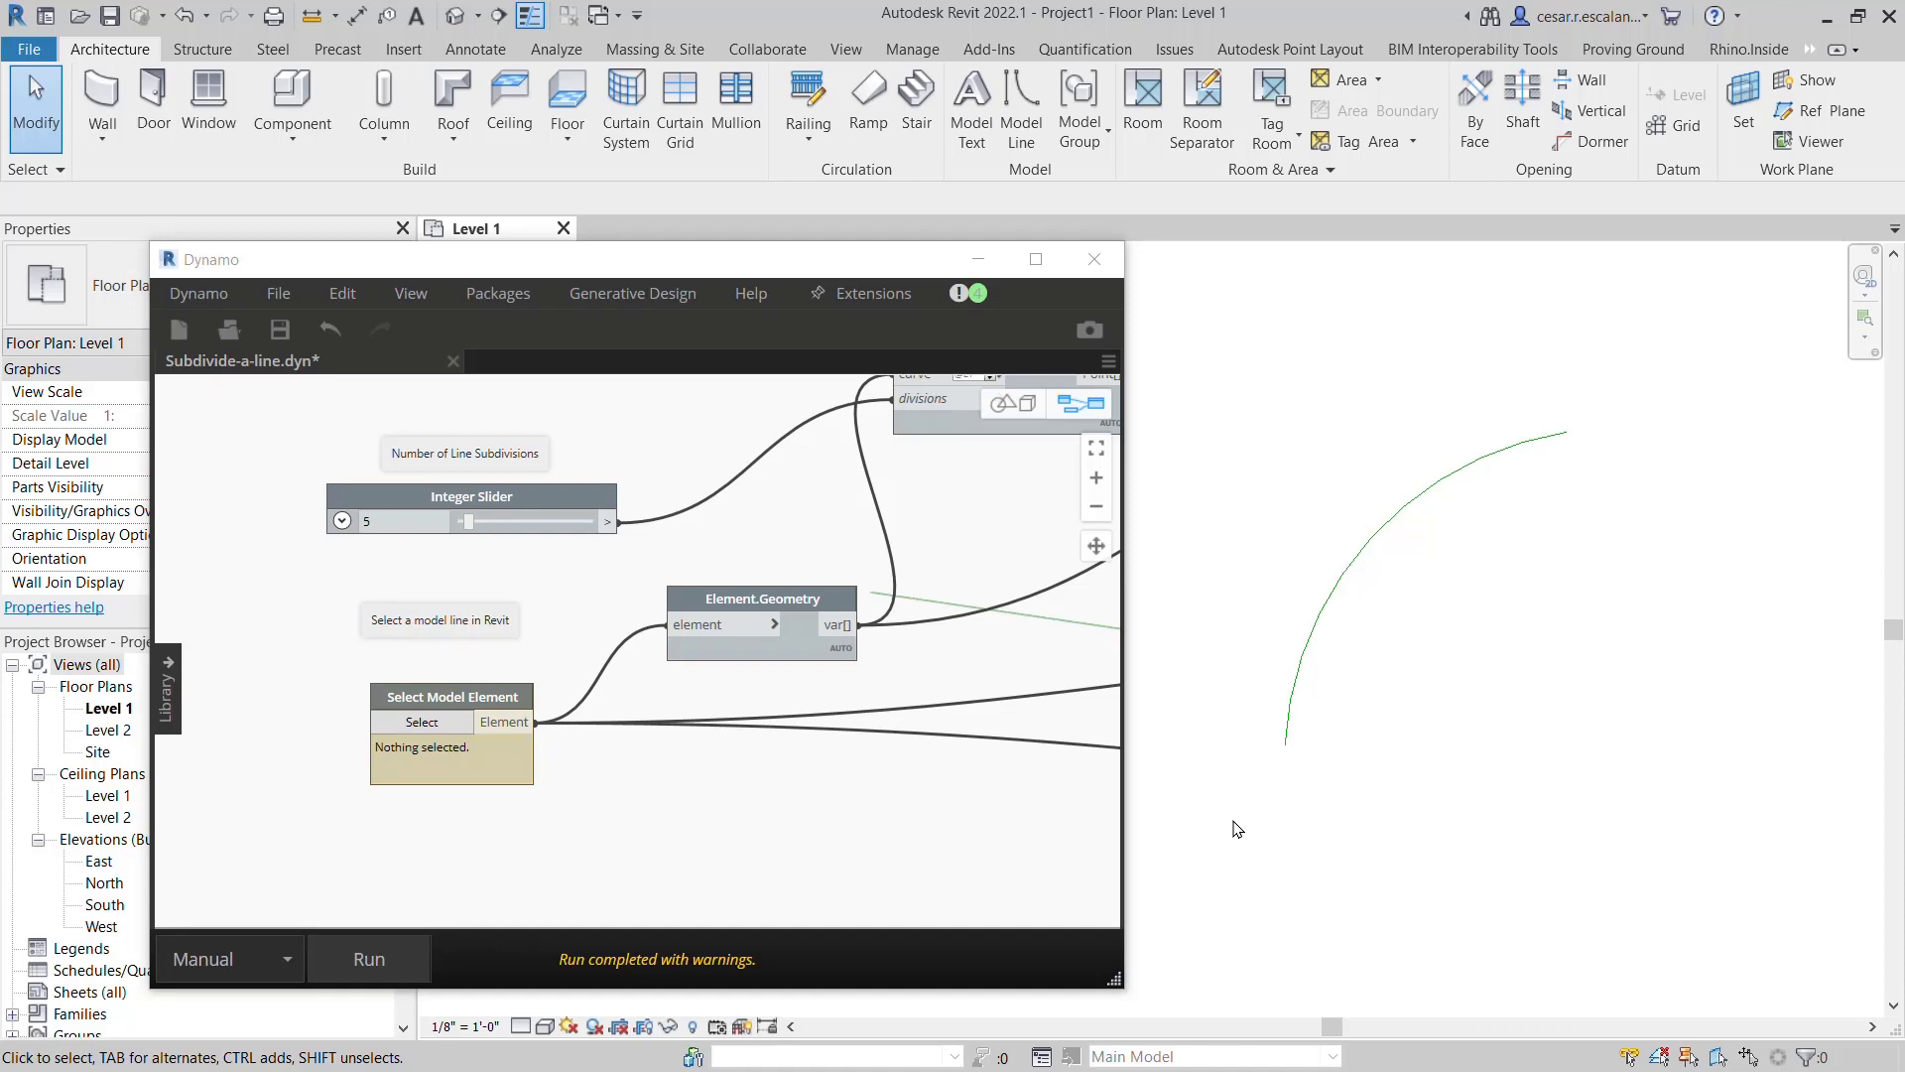
{"action": "left_click", "coordinate": [1421, 496]}
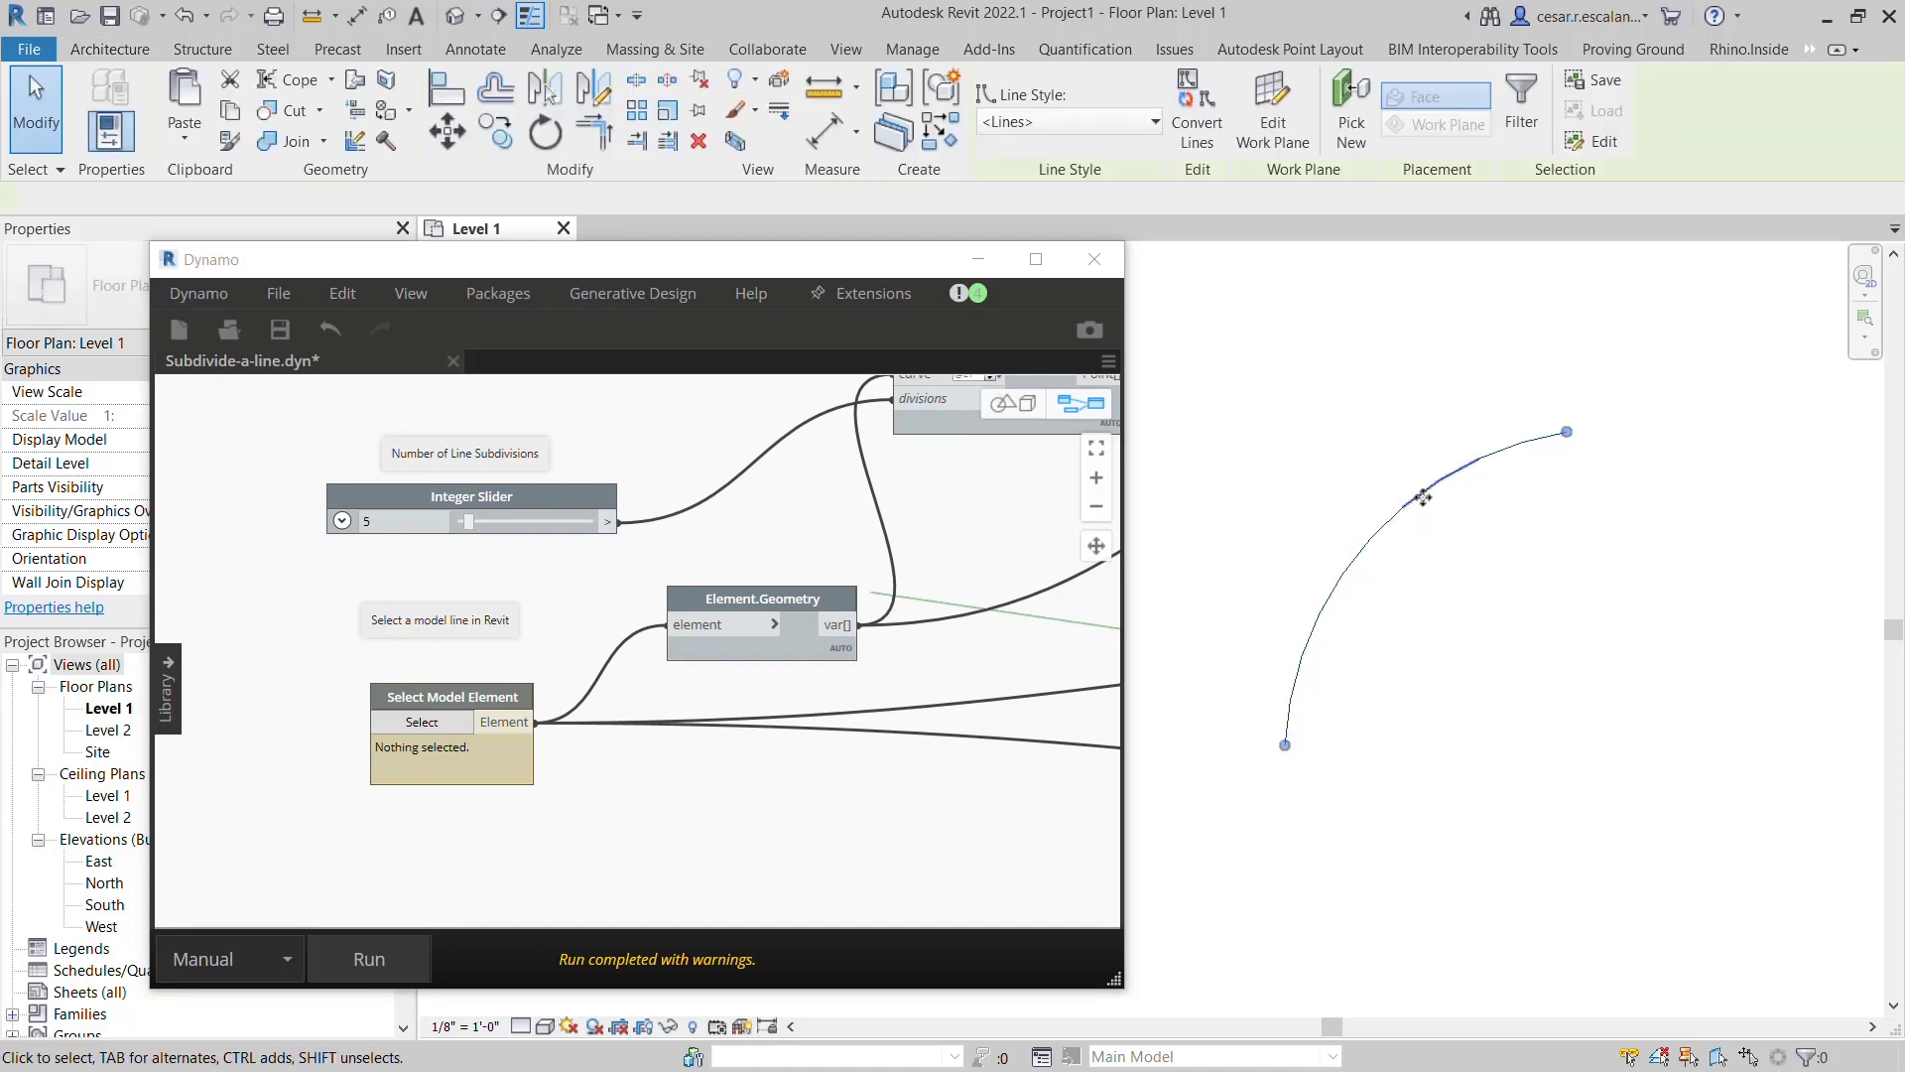
{"action": "left_click", "coordinate": [1422, 496]}
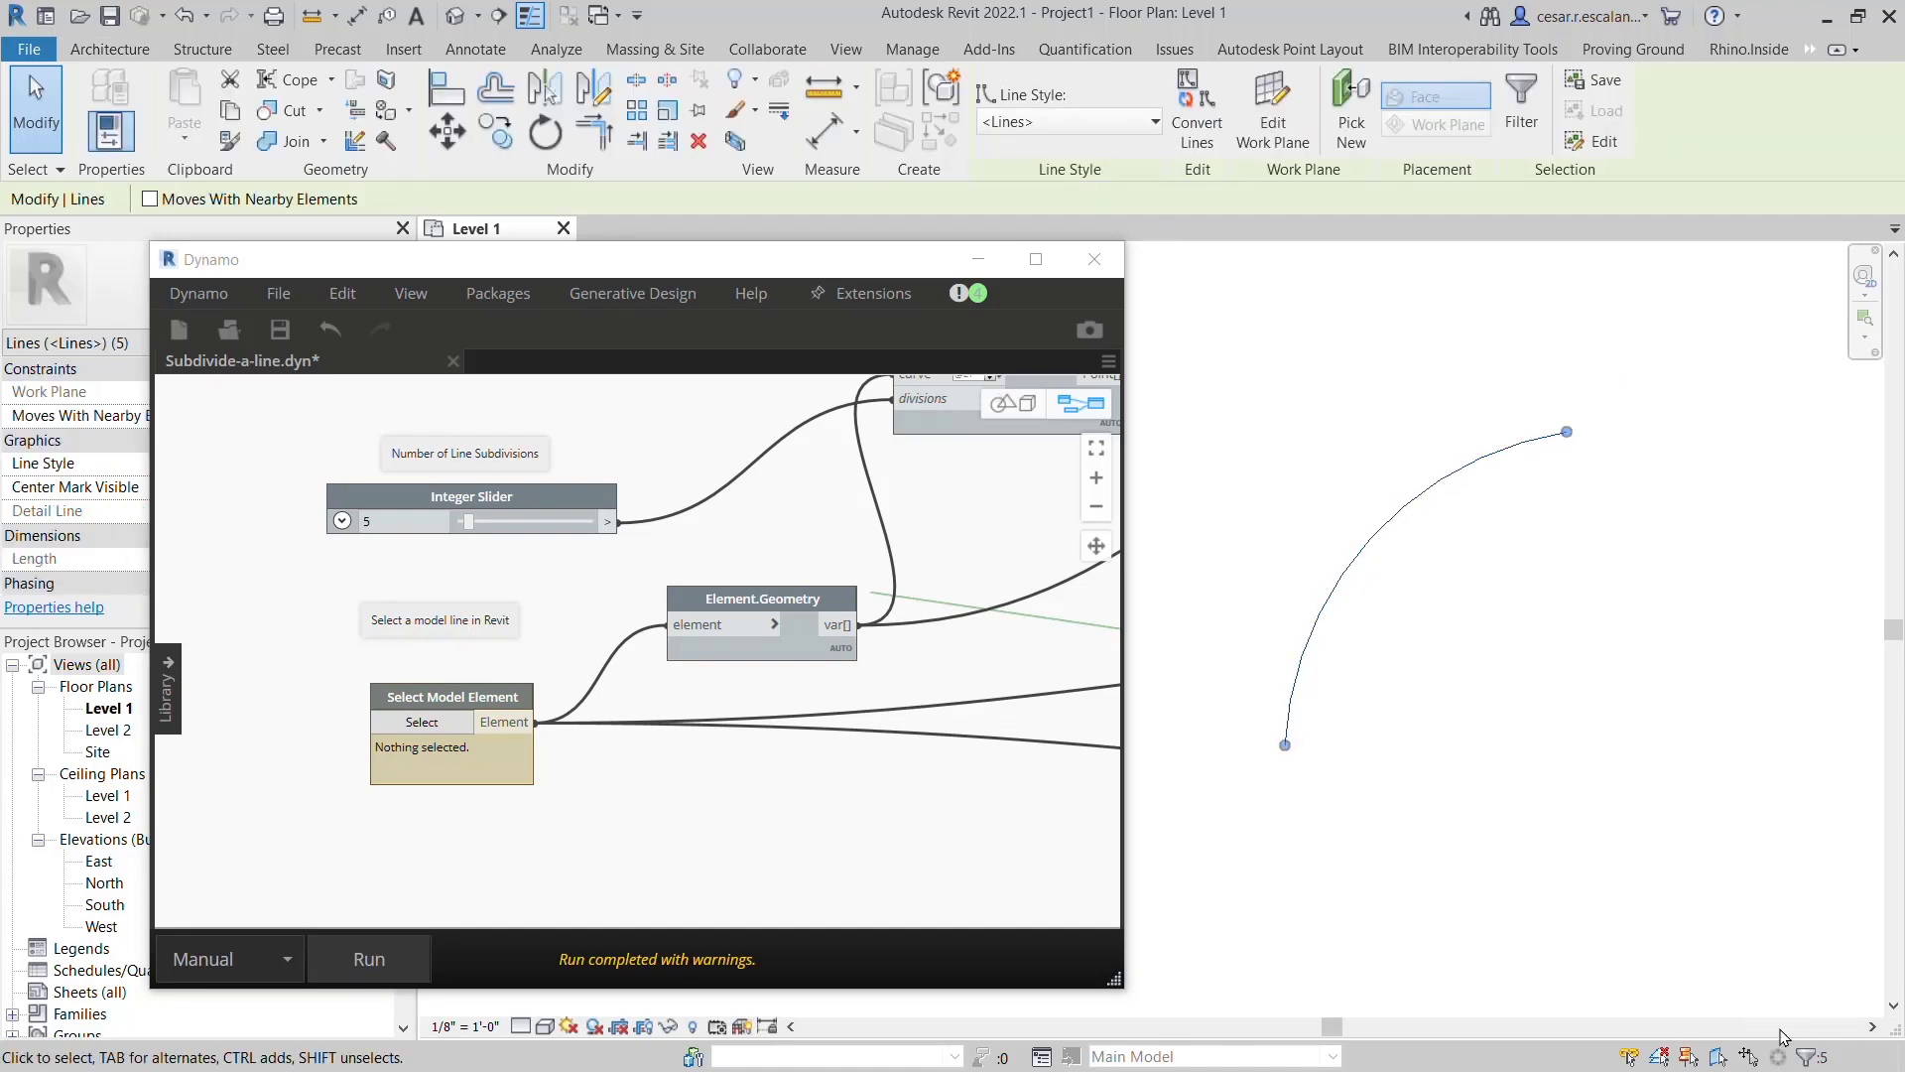
{"action": "mouse_move", "coordinate": [1522, 832]}
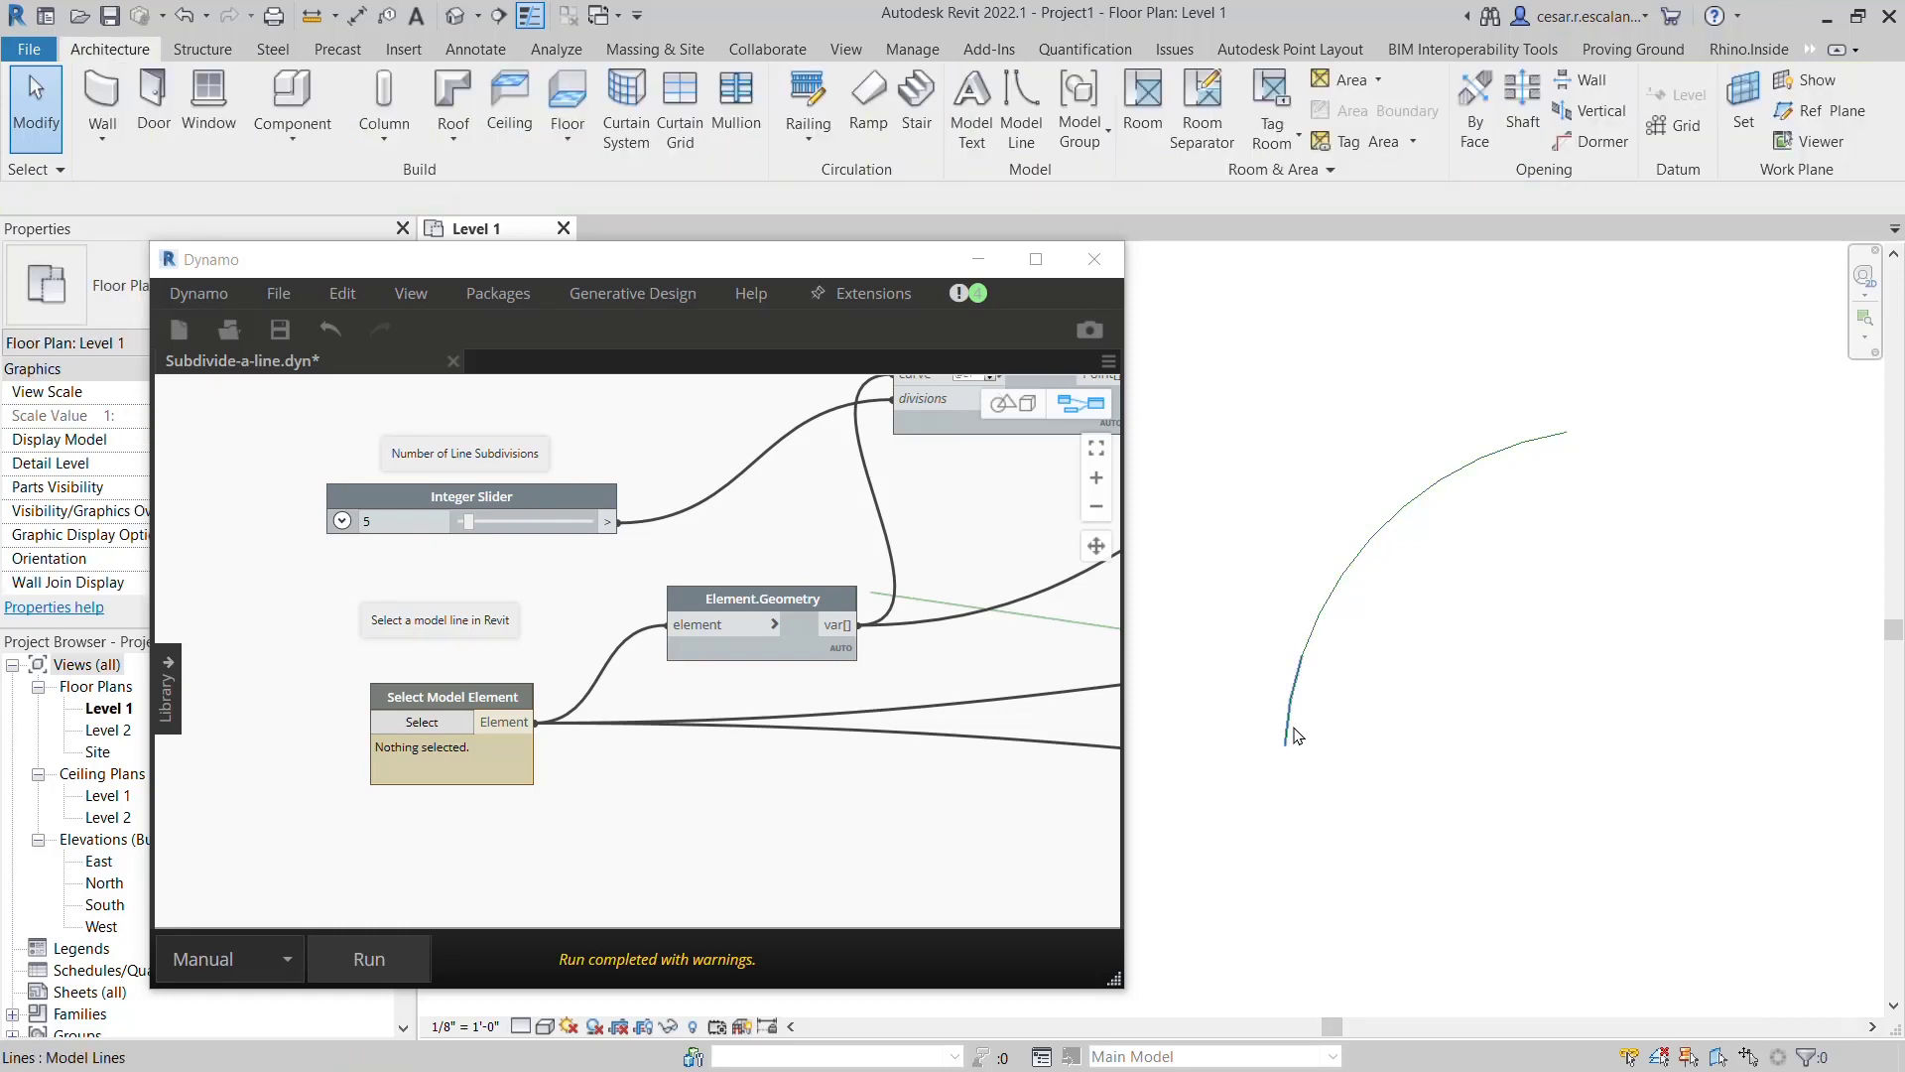
{"action": "mouse_move", "coordinate": [1365, 567]}
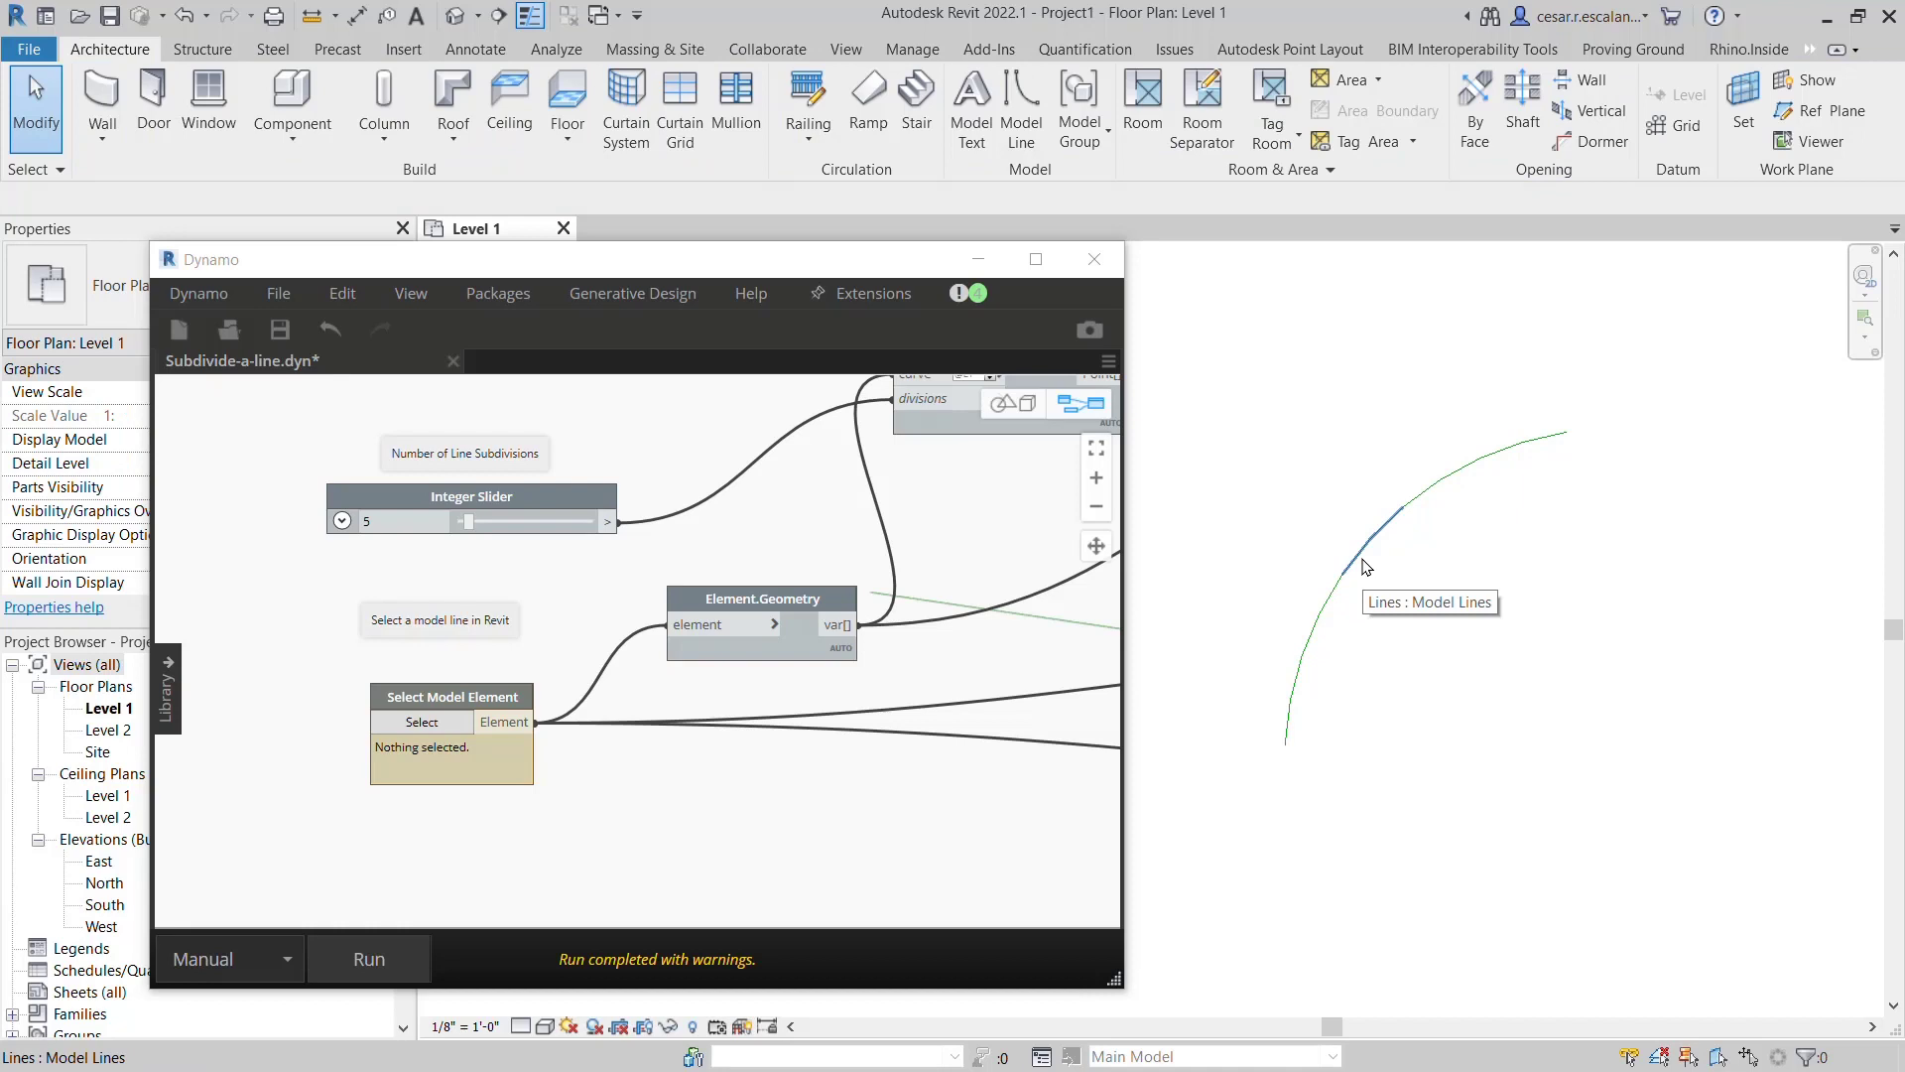
{"action": "mouse_move", "coordinate": [1418, 507]}
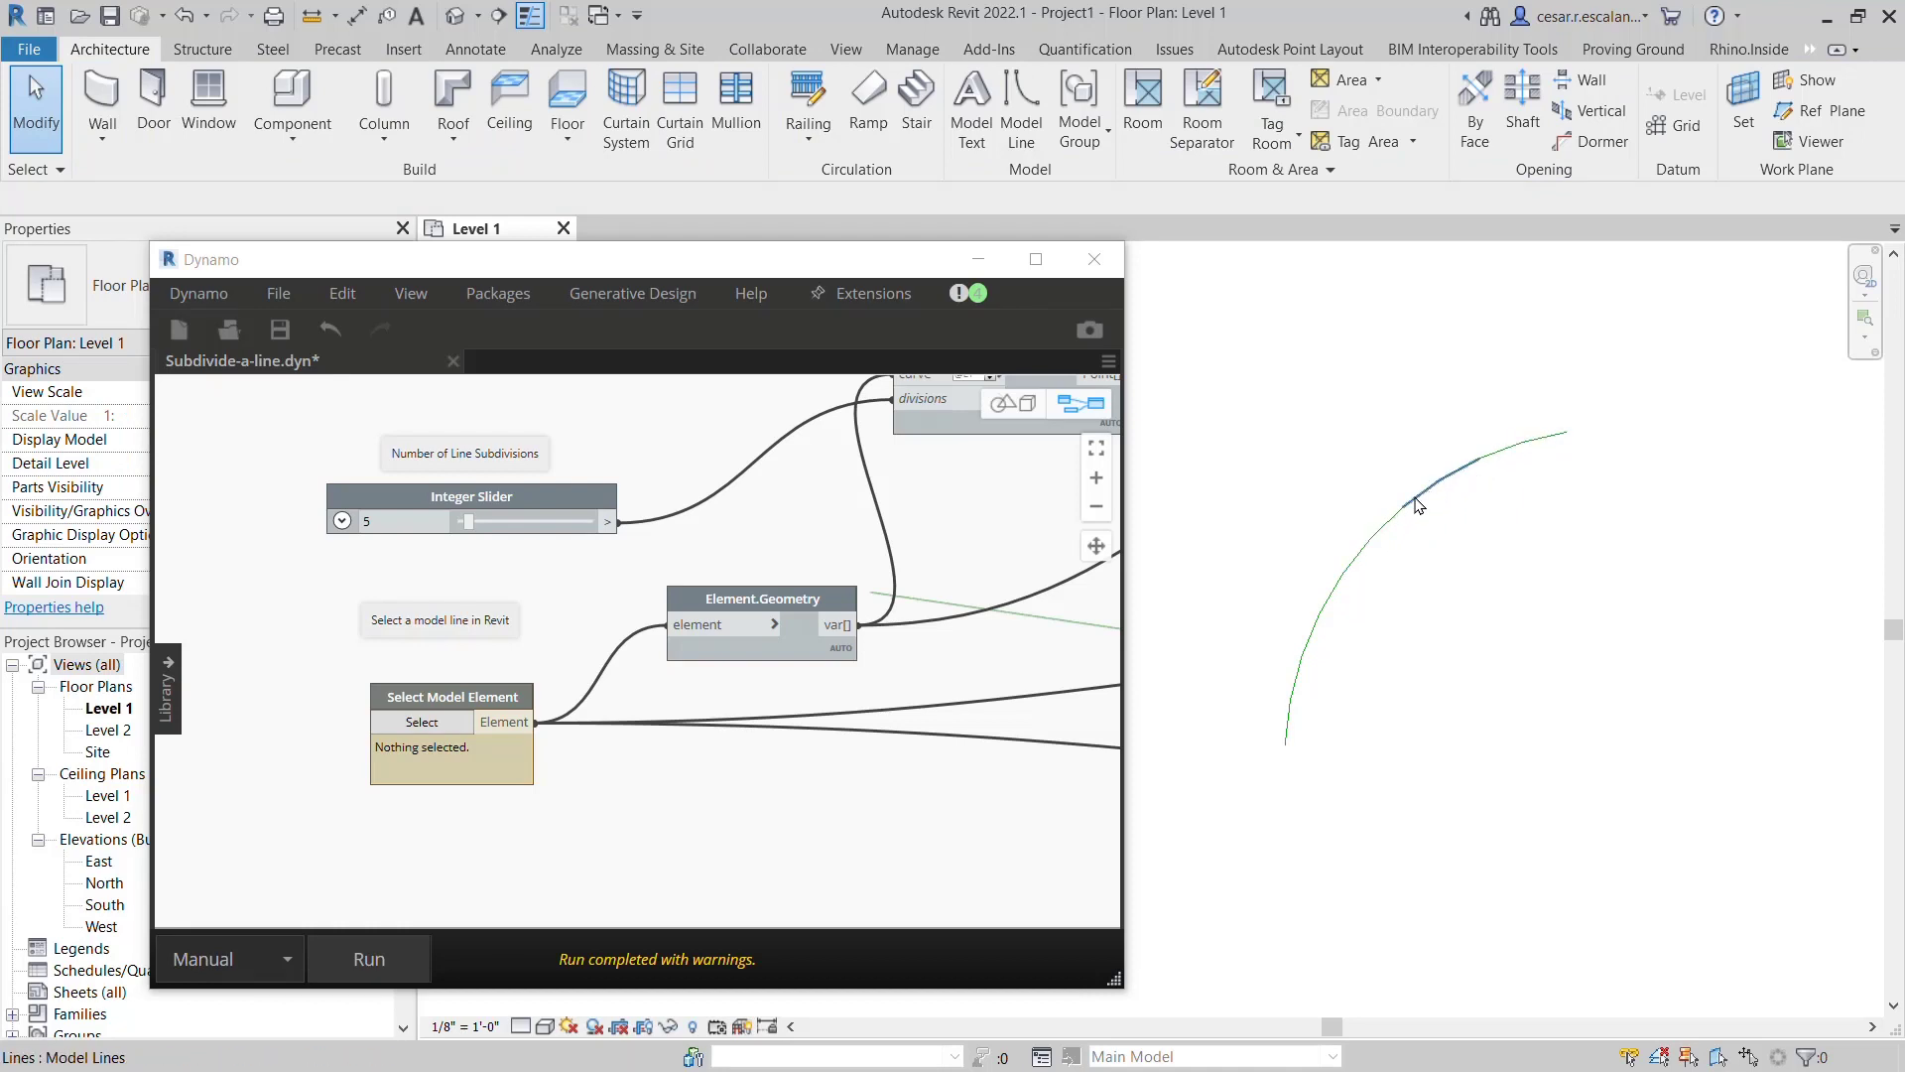
{"action": "mouse_move", "coordinate": [1353, 575]}
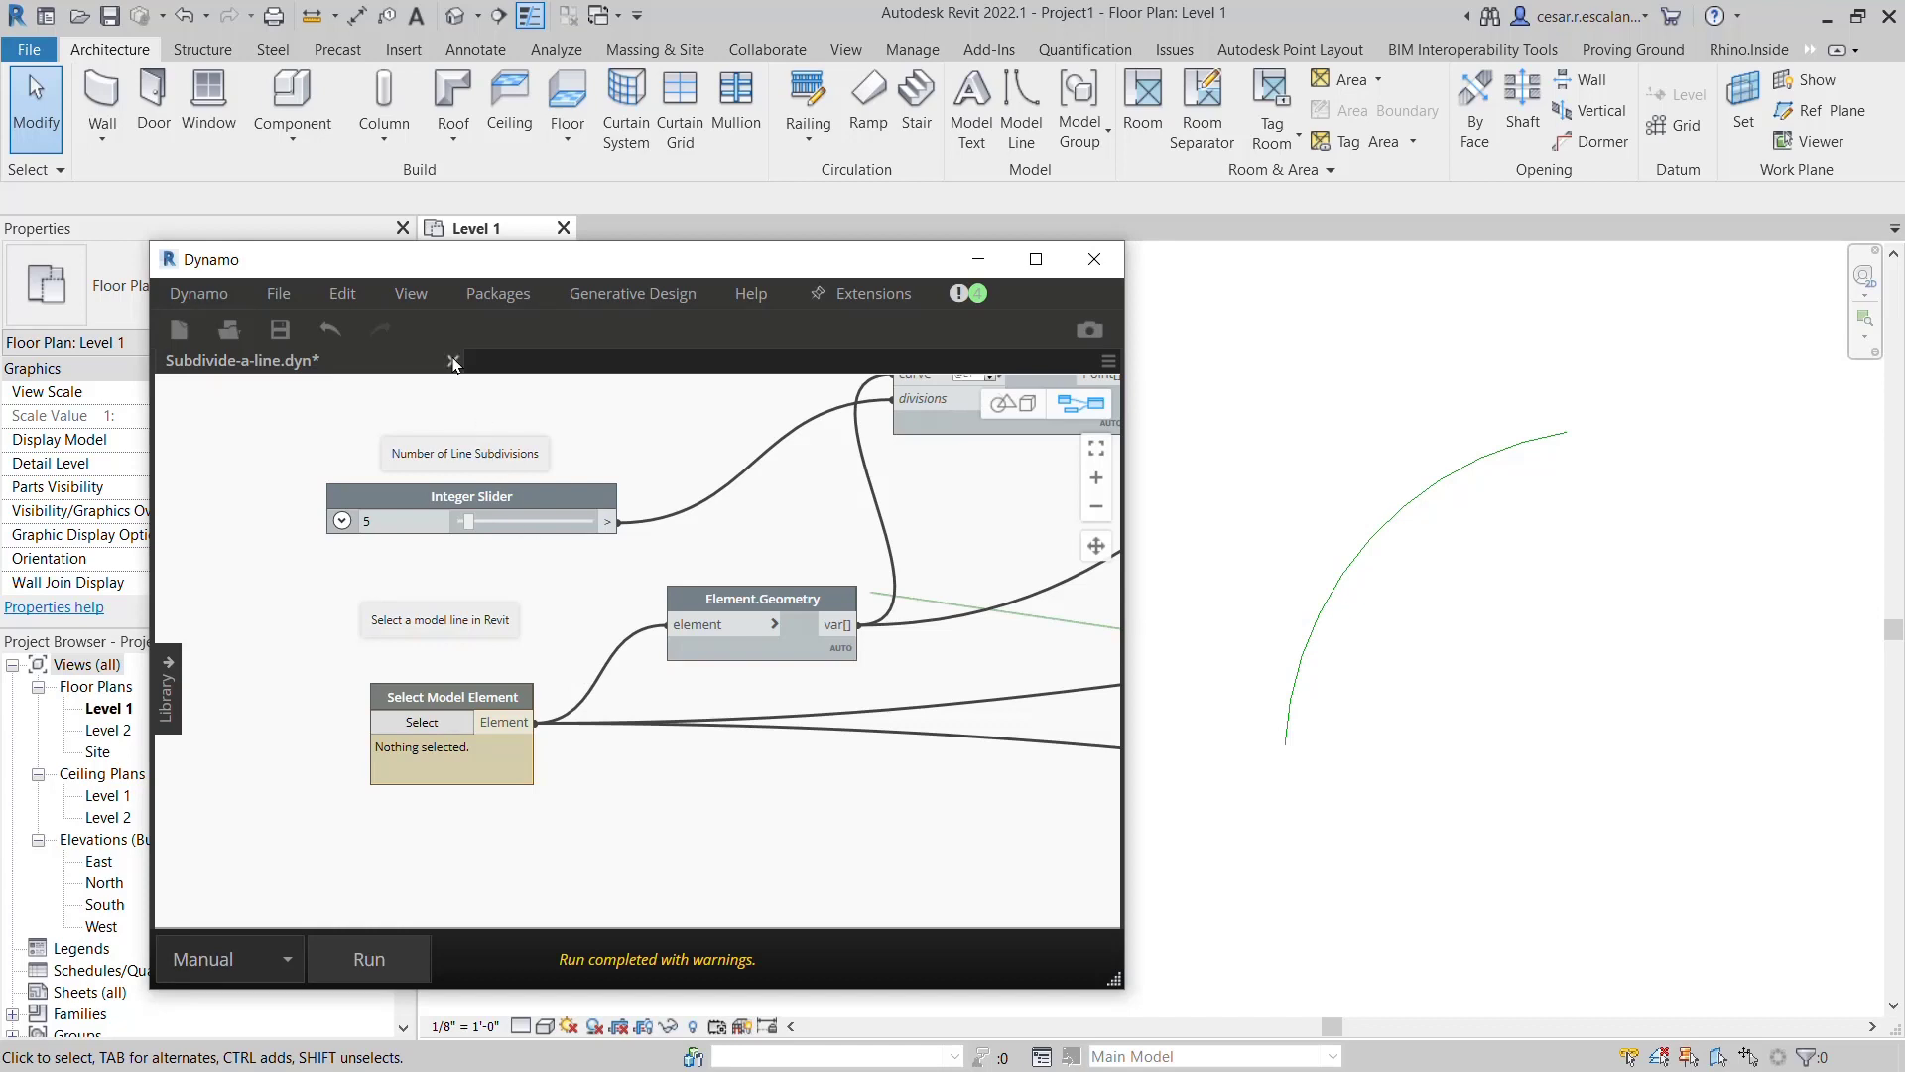
- Close the Subdivide-a-line.dyn script, discarding its unsaved changes
{"action": "left_click", "coordinate": [453, 364]}
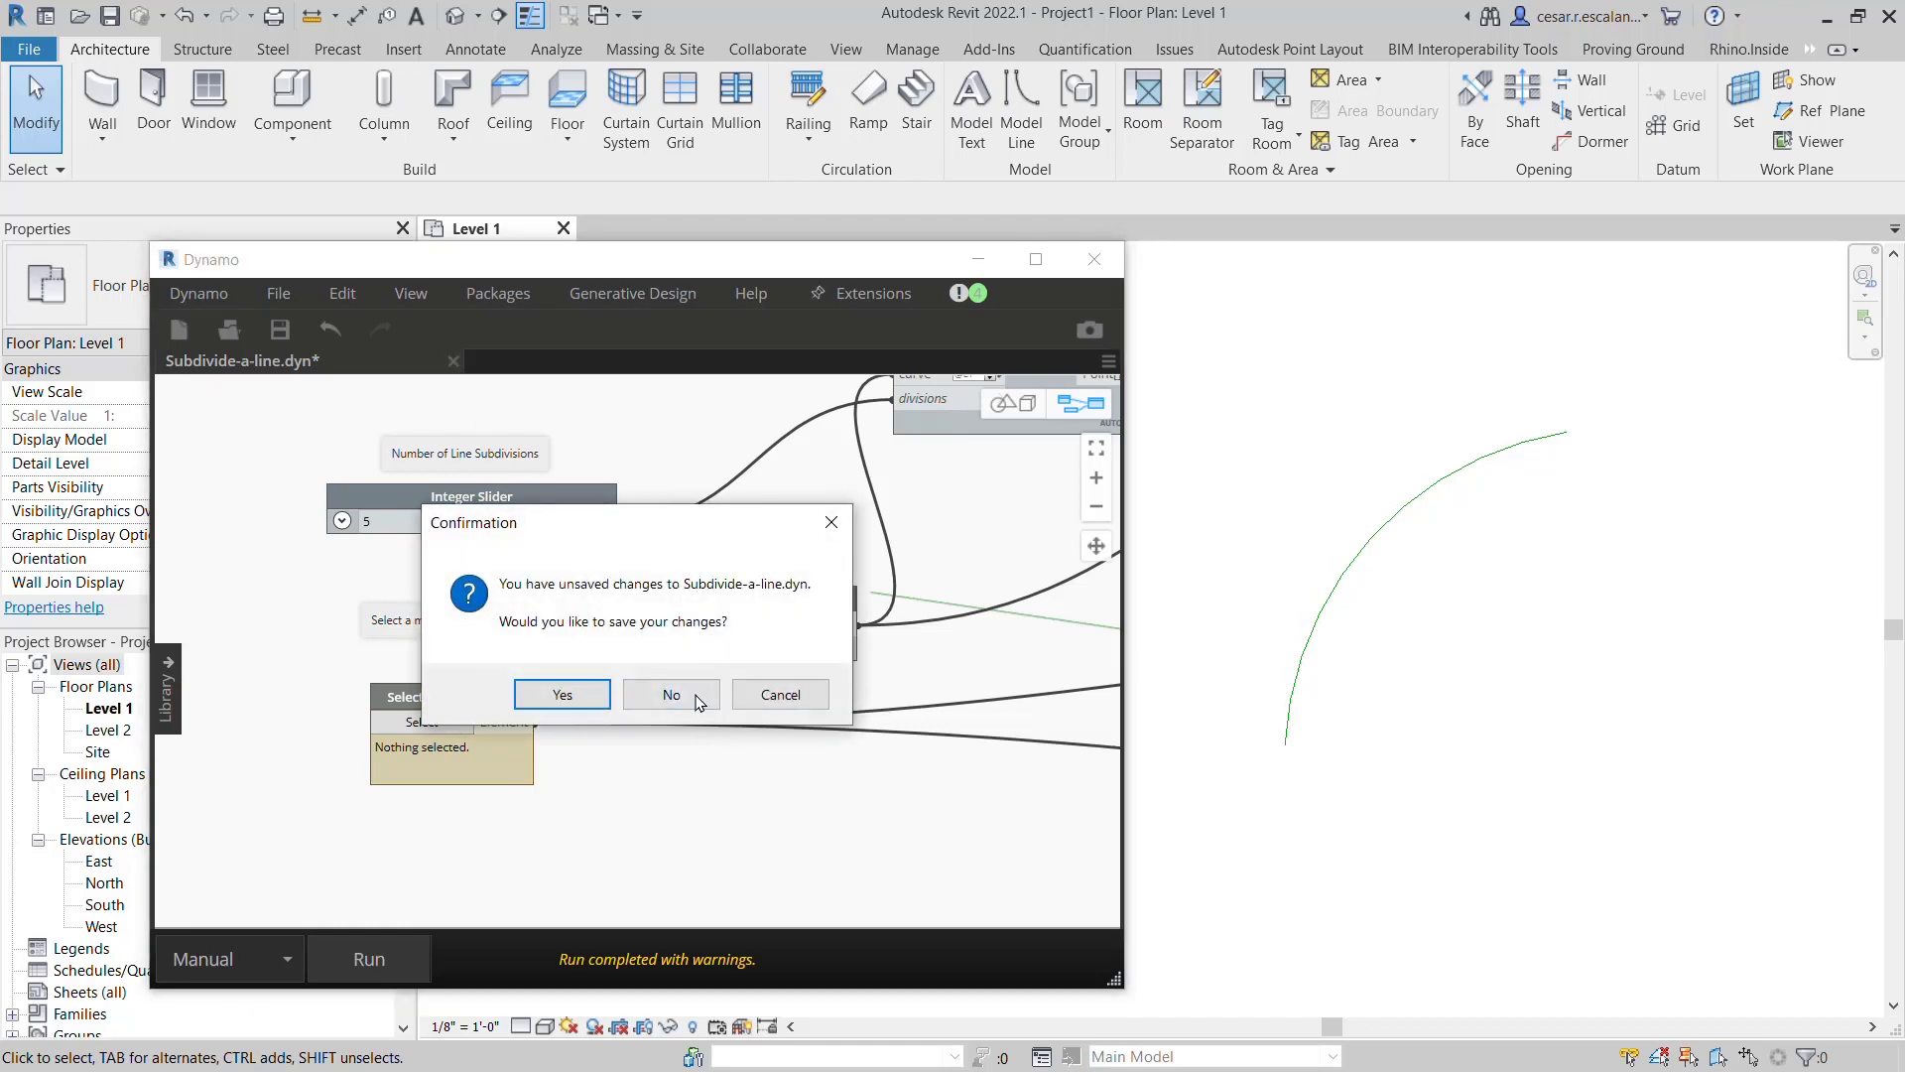
{"action": "left_click", "coordinate": [670, 694]}
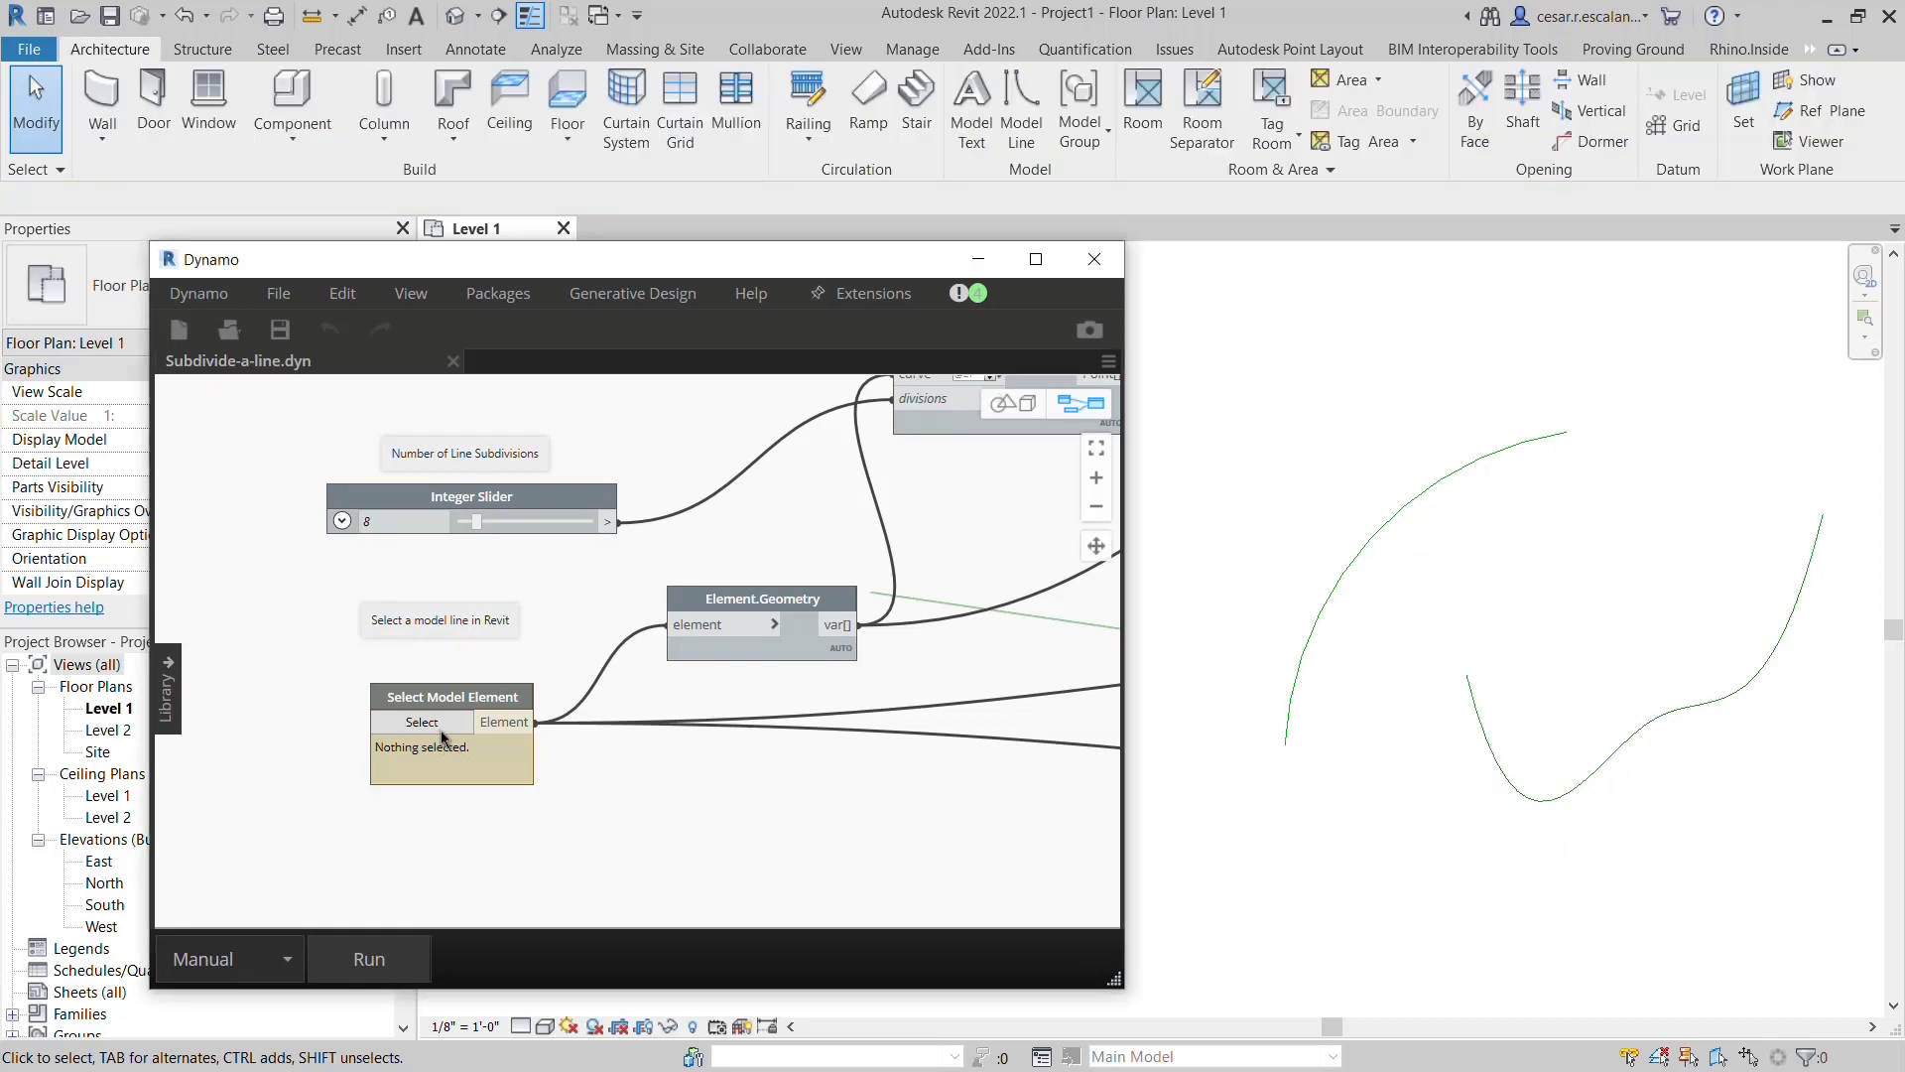
- Pick the spline as the input curve and run the script with a count of 4
{"action": "left_click", "coordinate": [422, 721]}
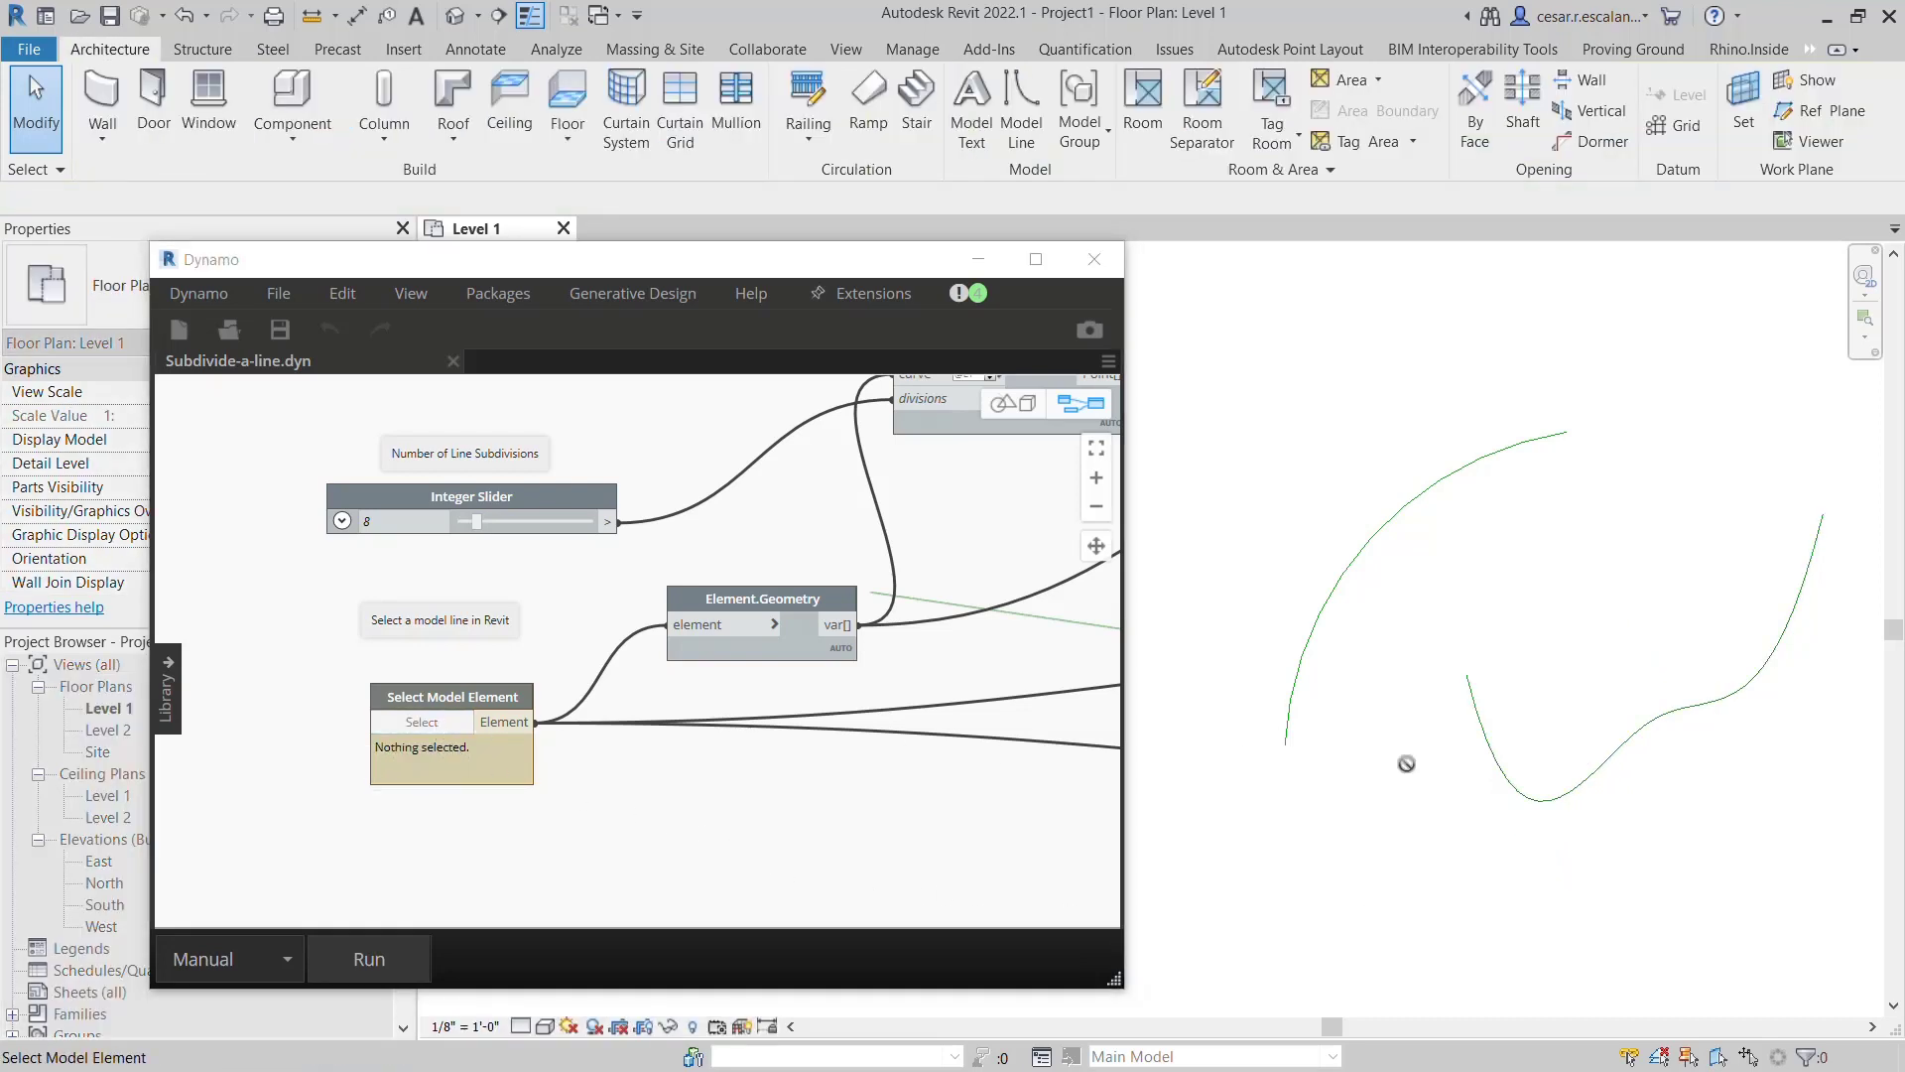
{"action": "left_click", "coordinate": [422, 720]}
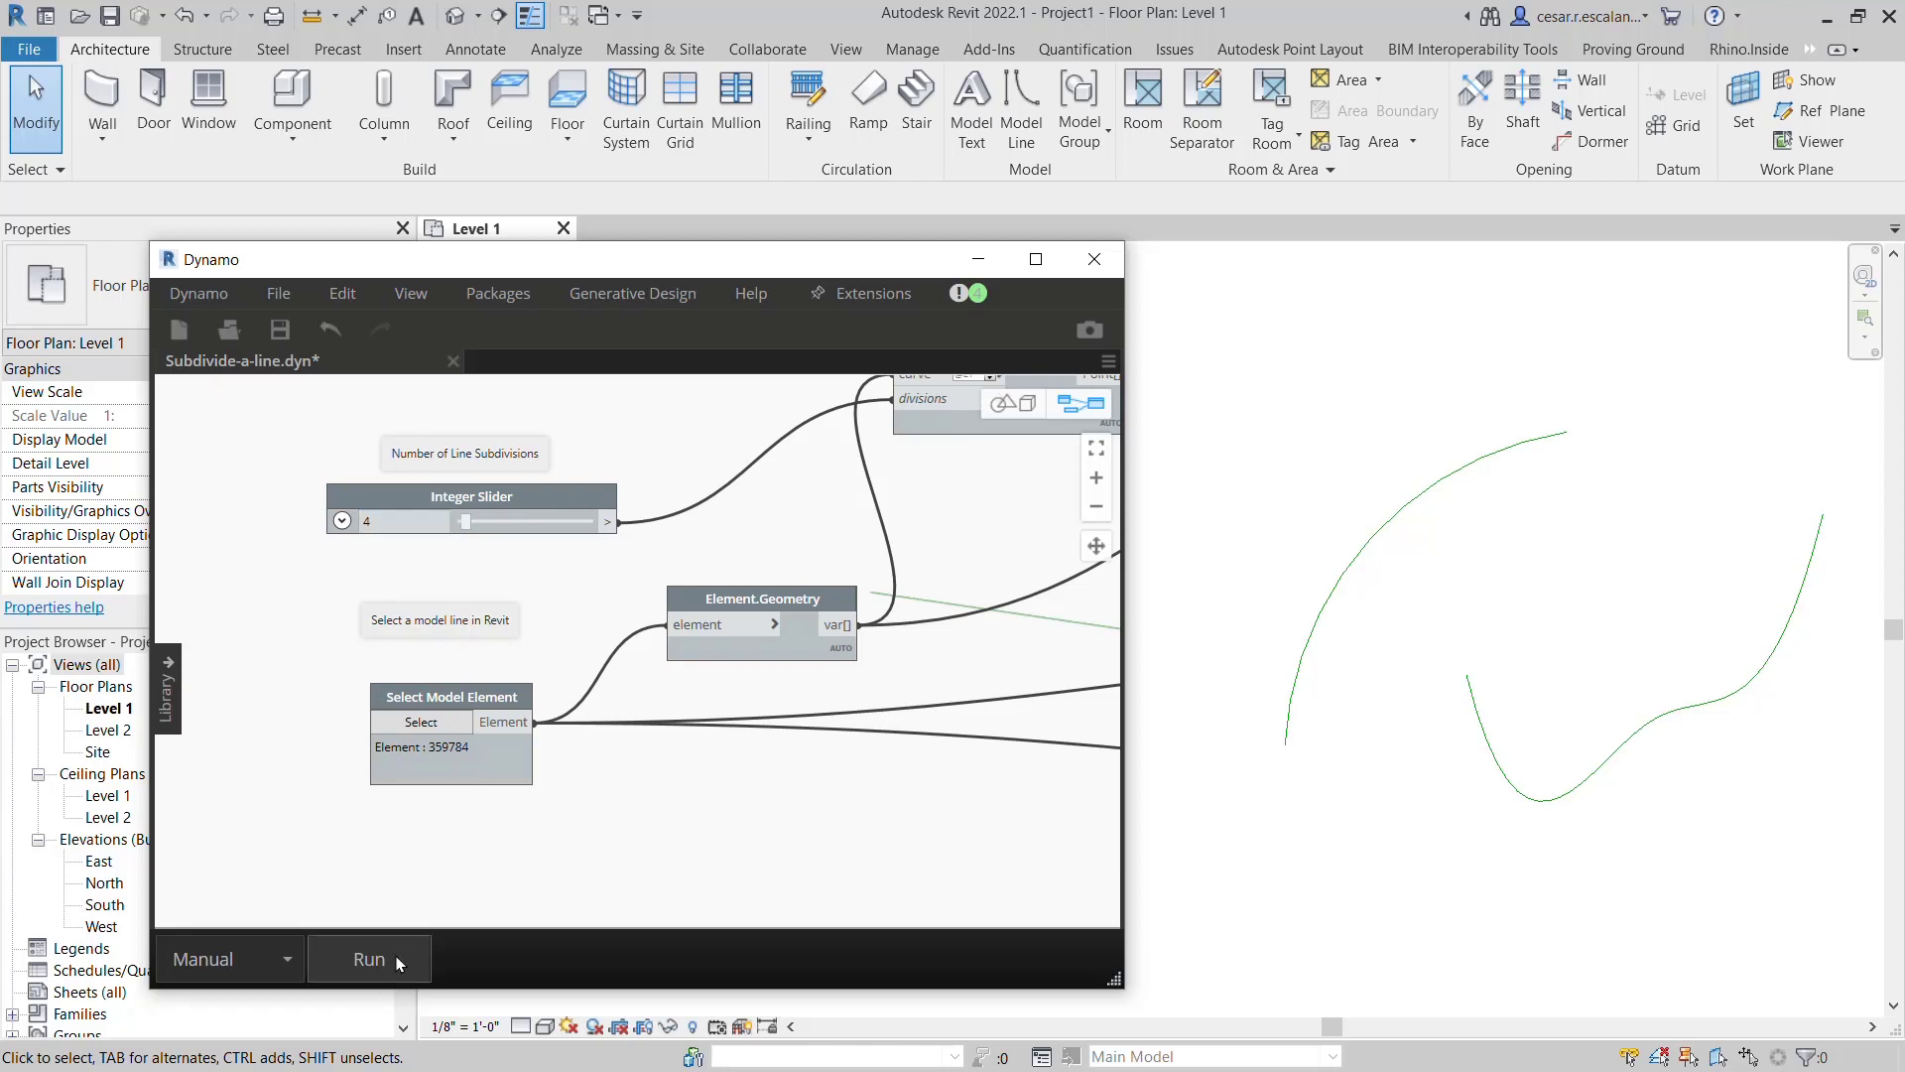
{"action": "left_click", "coordinate": [368, 959]}
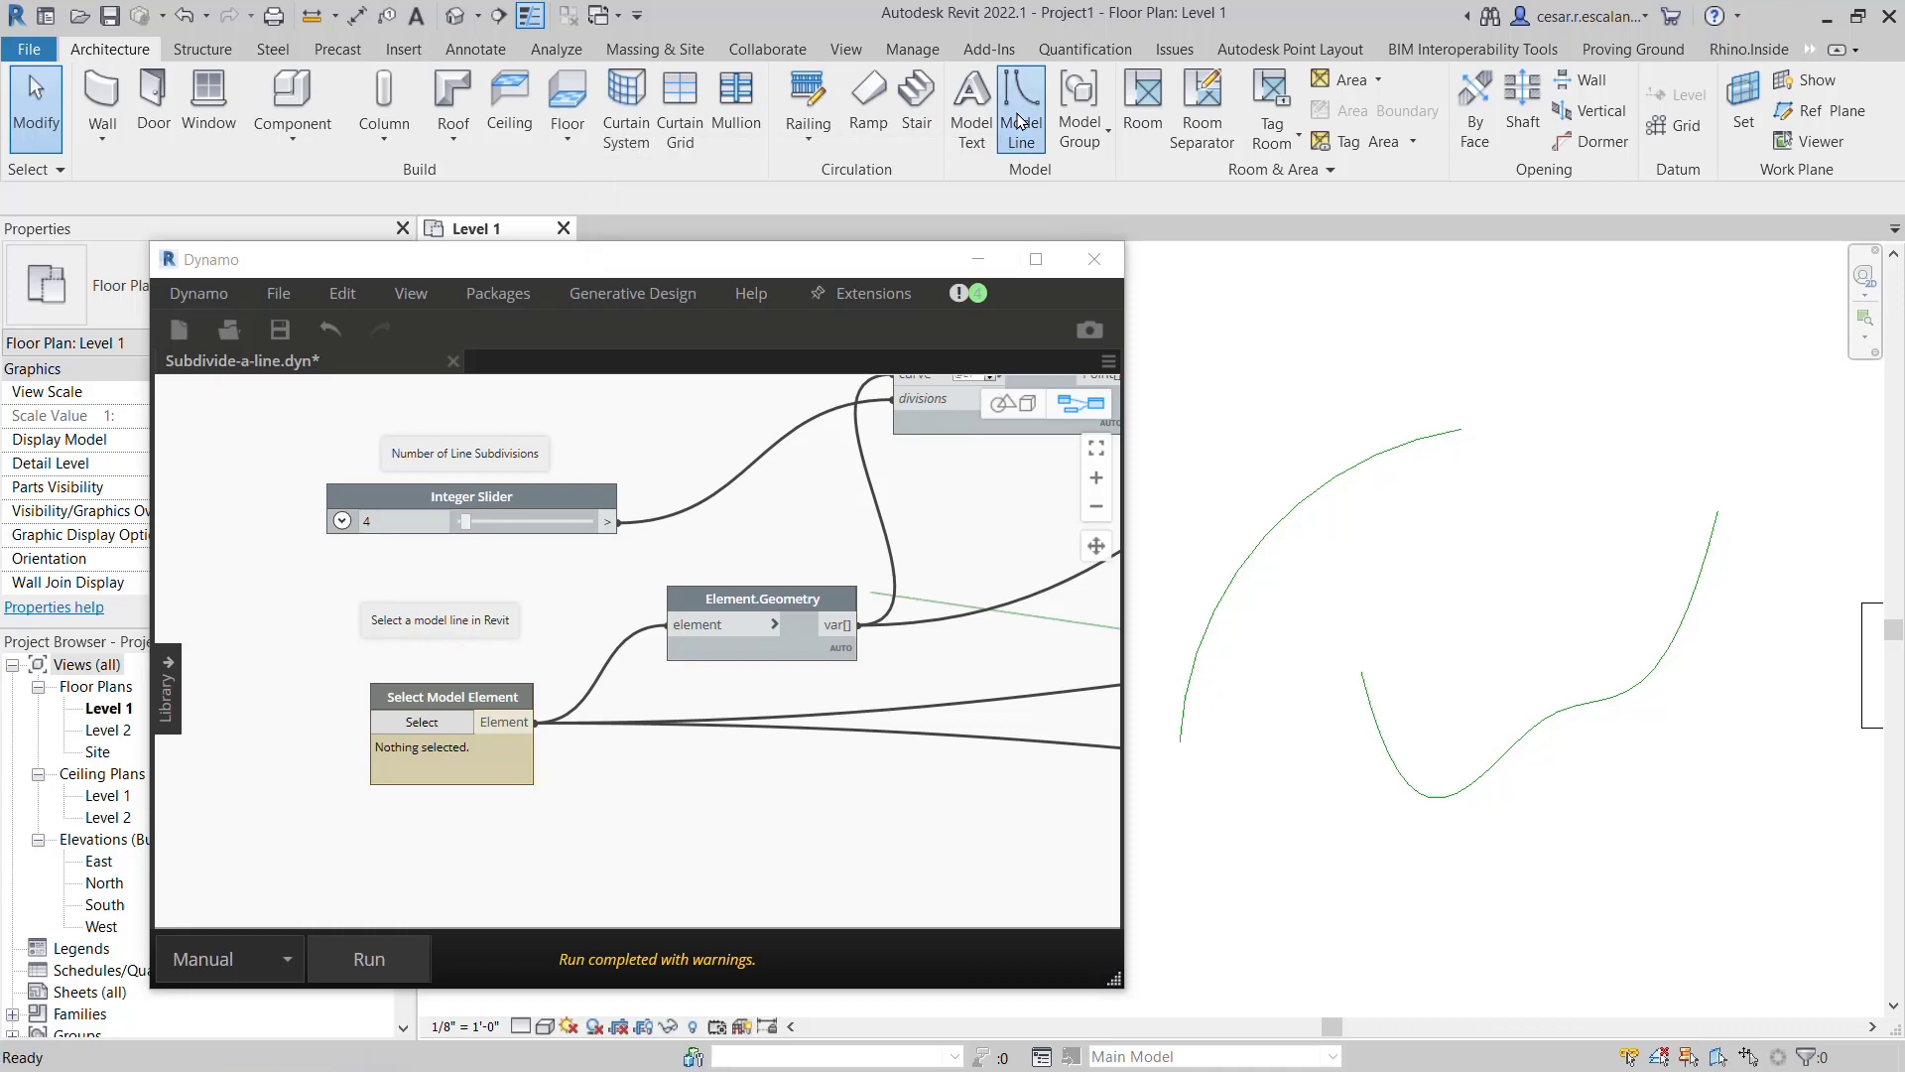
- Draw a dashed circular model line, then discard the script's unsaved changes
{"action": "left_click", "coordinate": [1021, 107]}
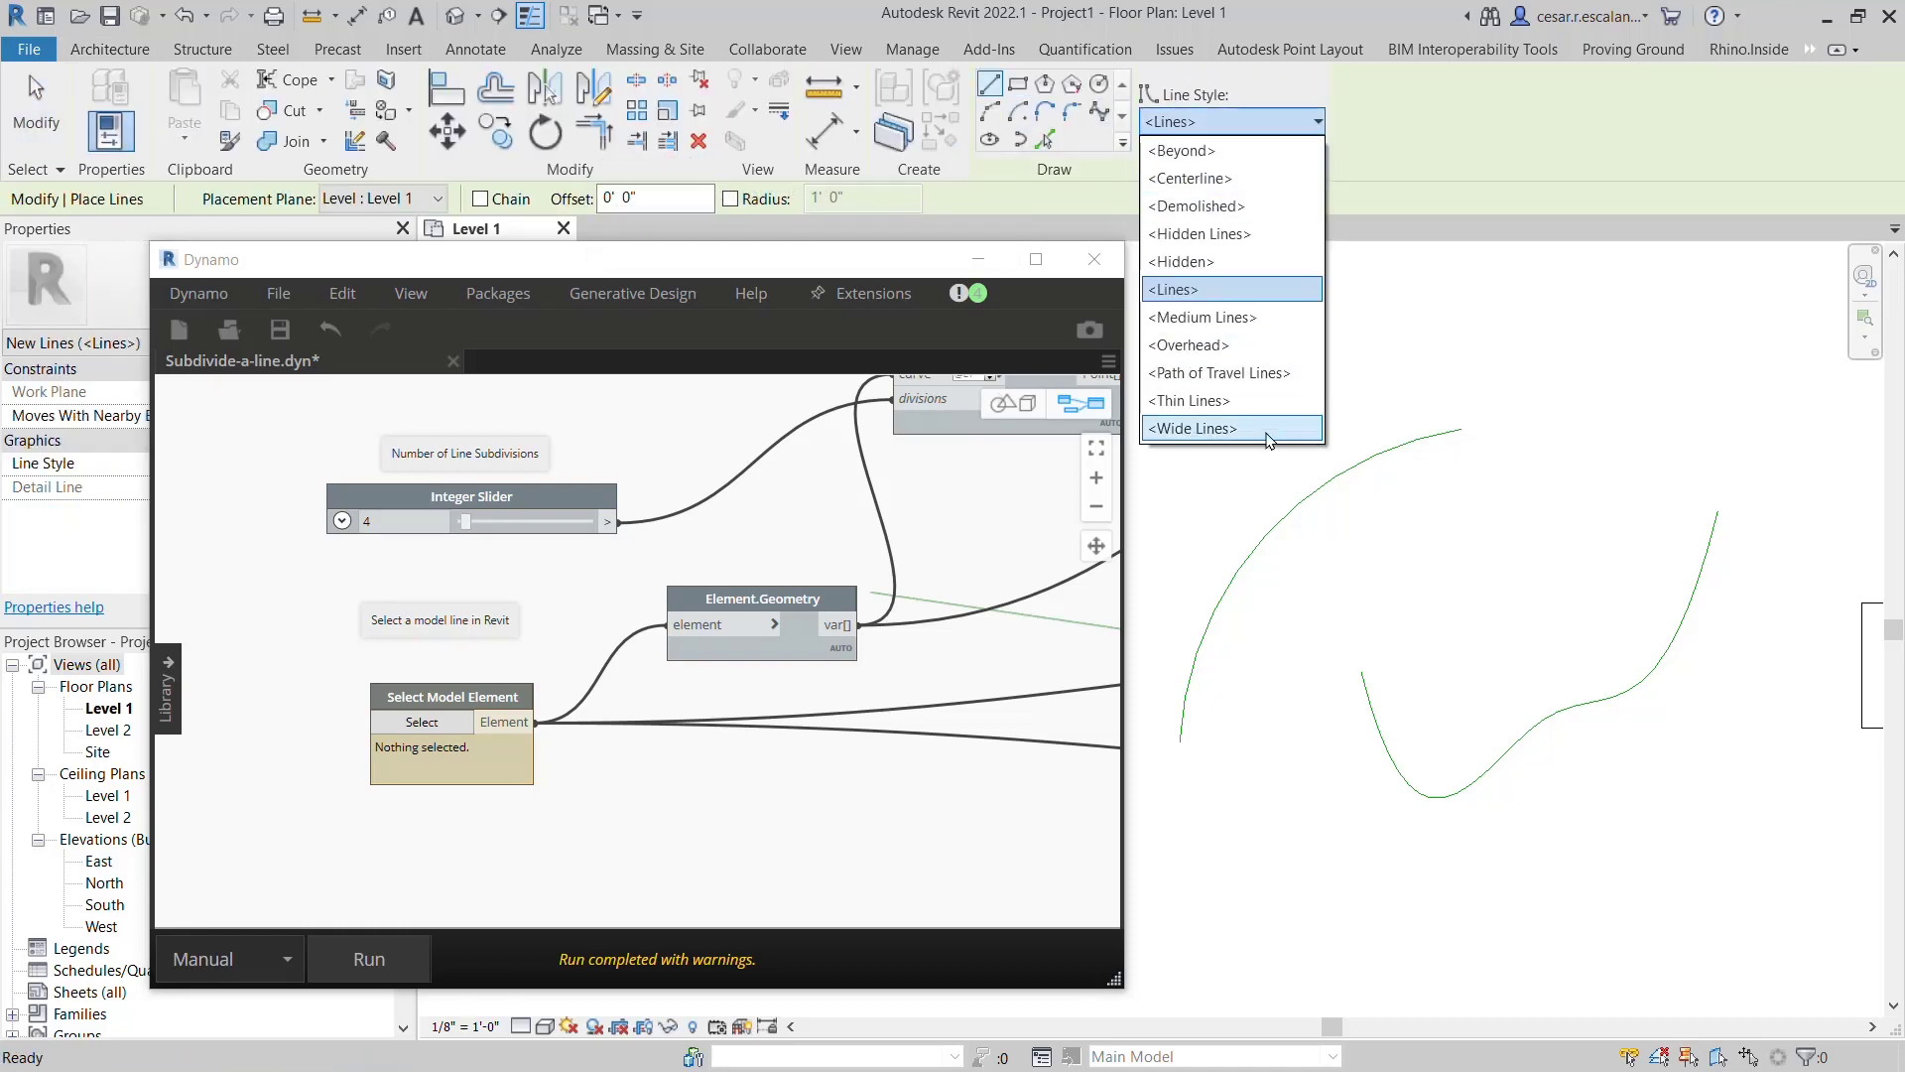
{"action": "left_click", "coordinate": [1187, 345]}
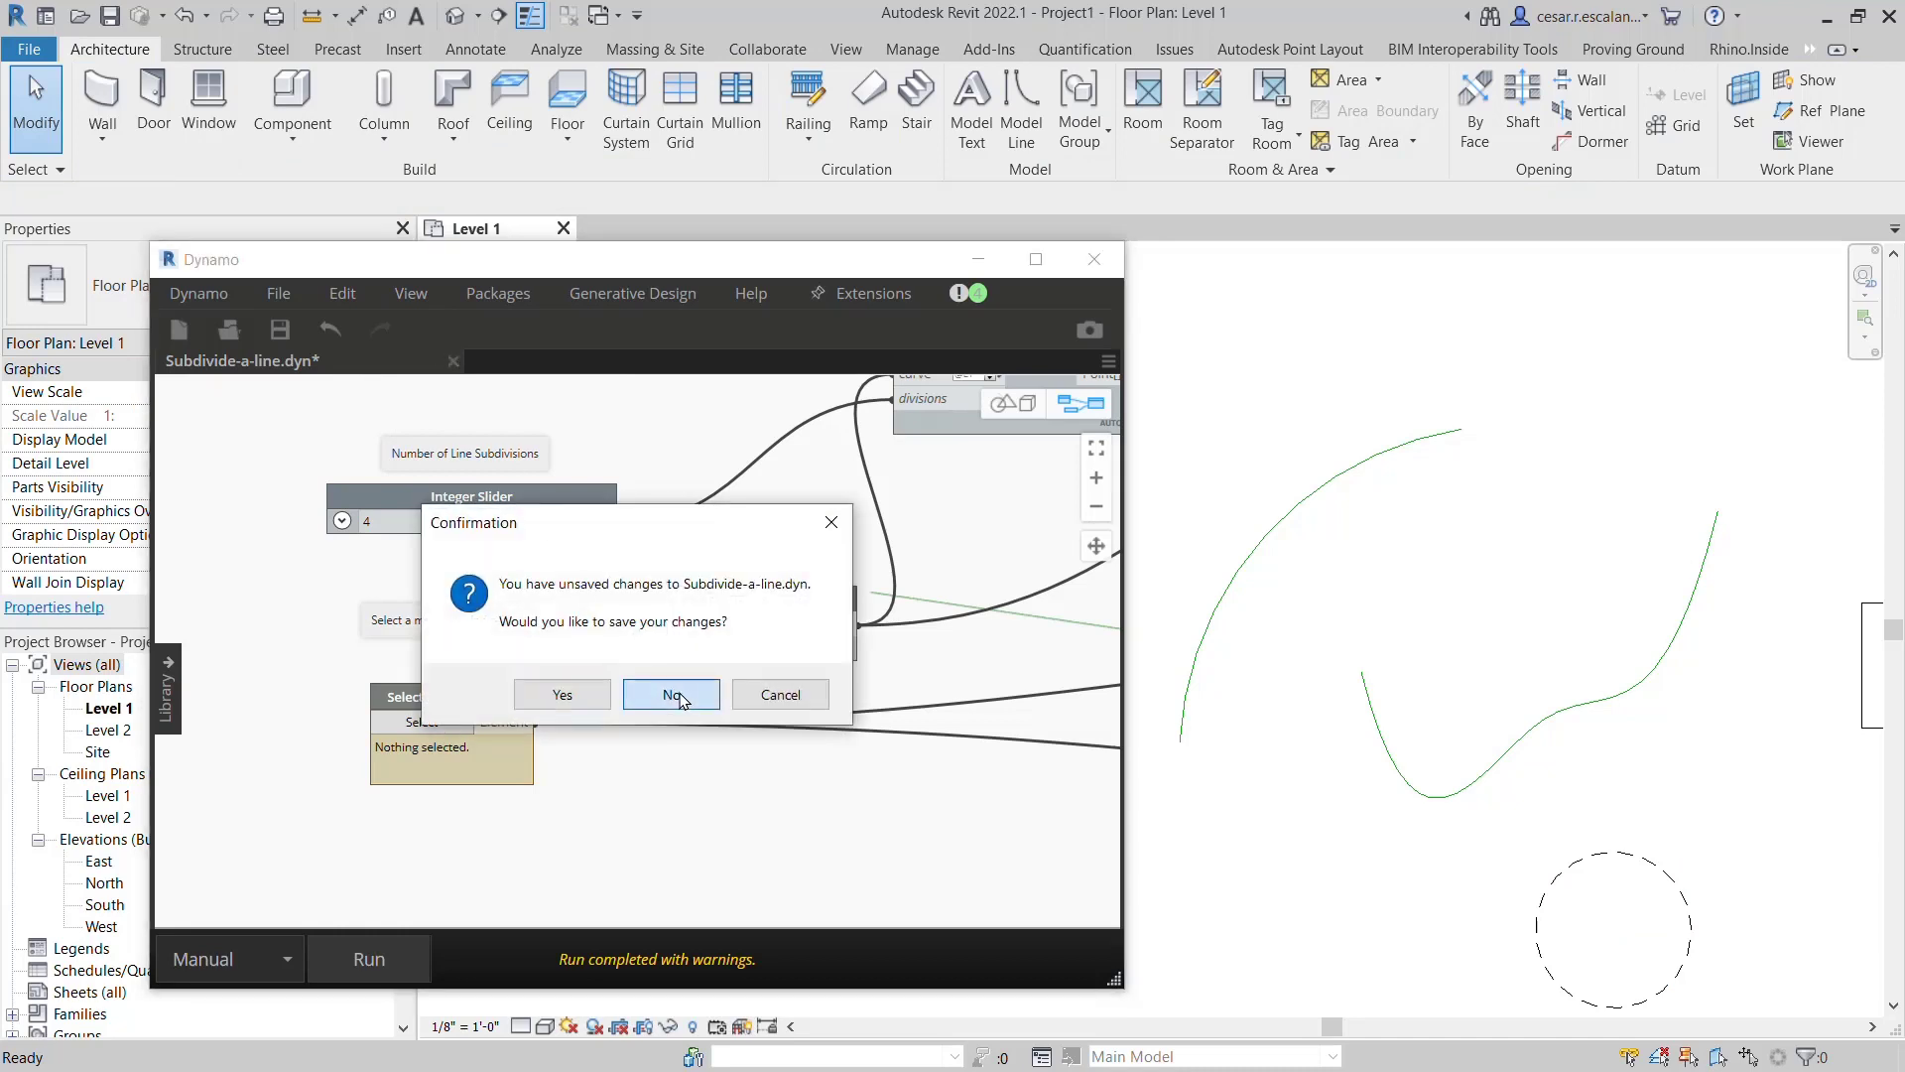
{"action": "left_click", "coordinate": [670, 693]}
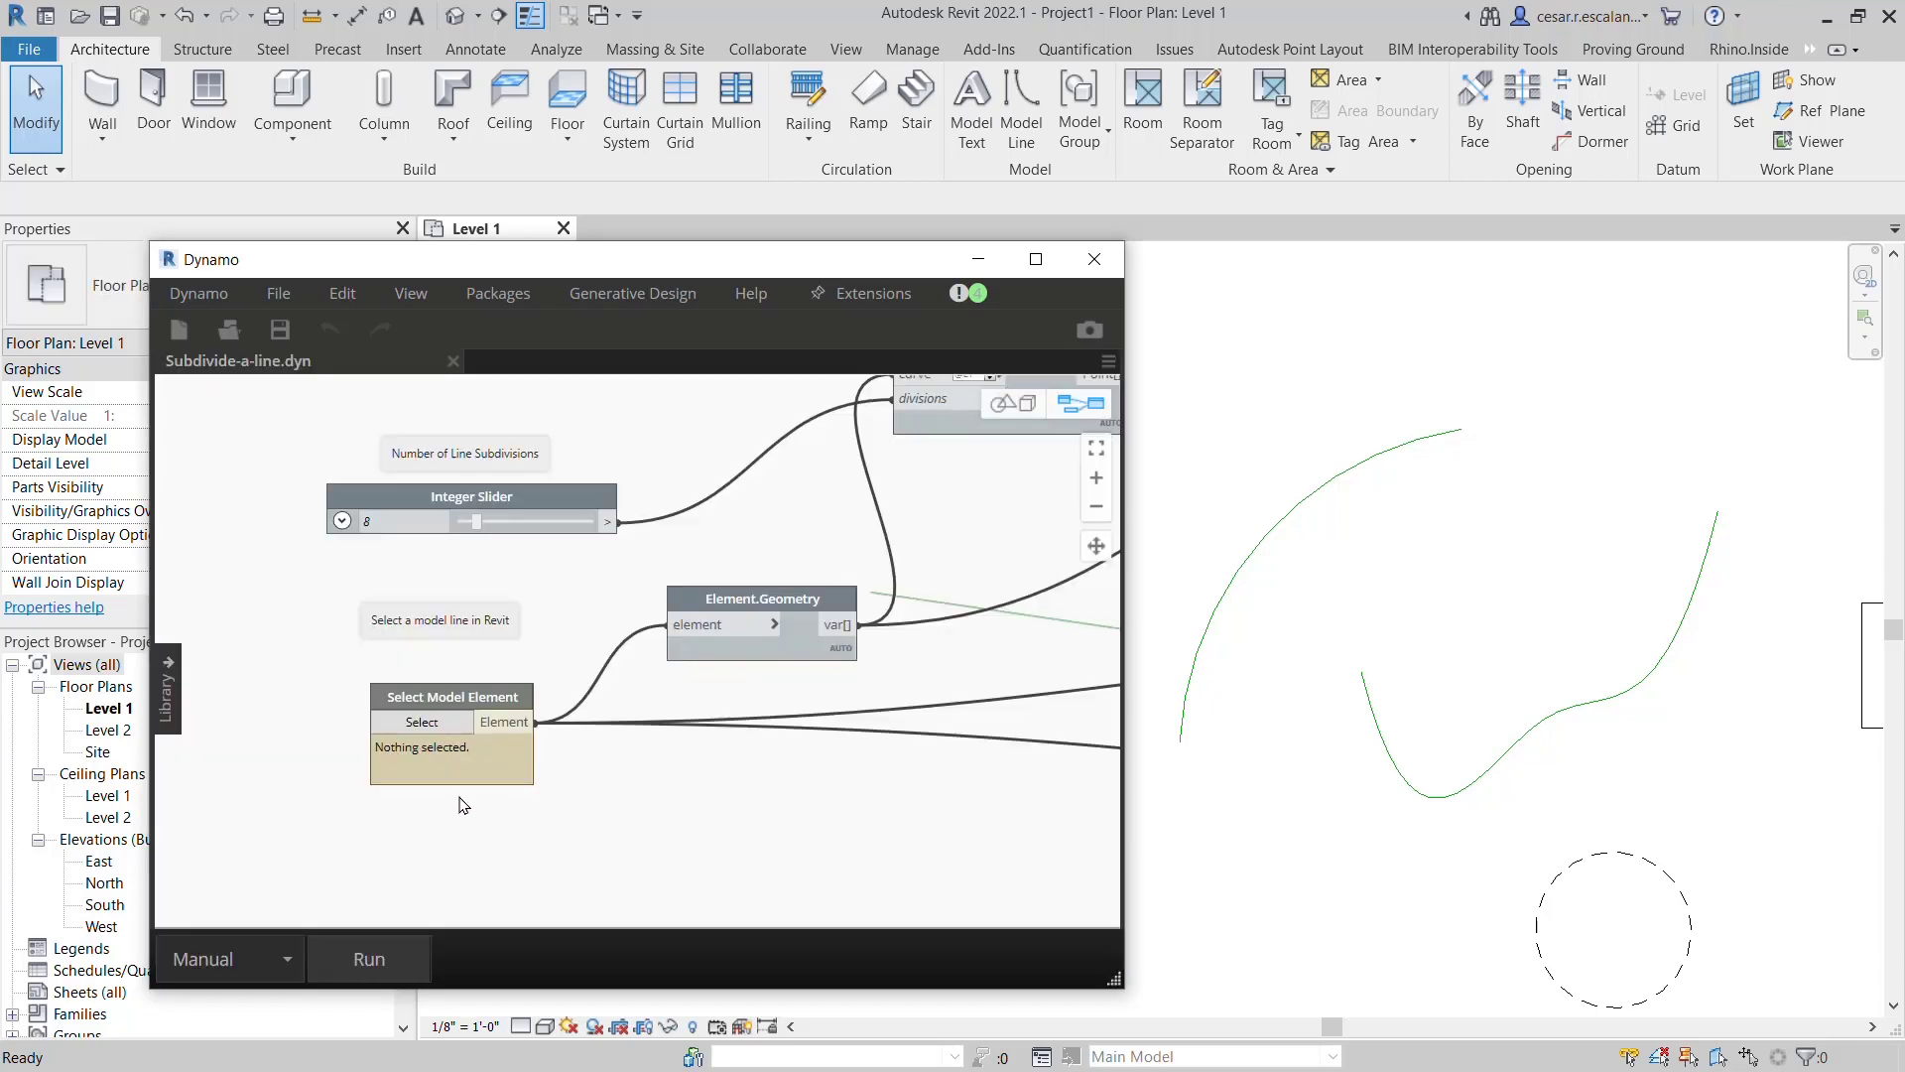
{"action": "left_click", "coordinate": [422, 722]}
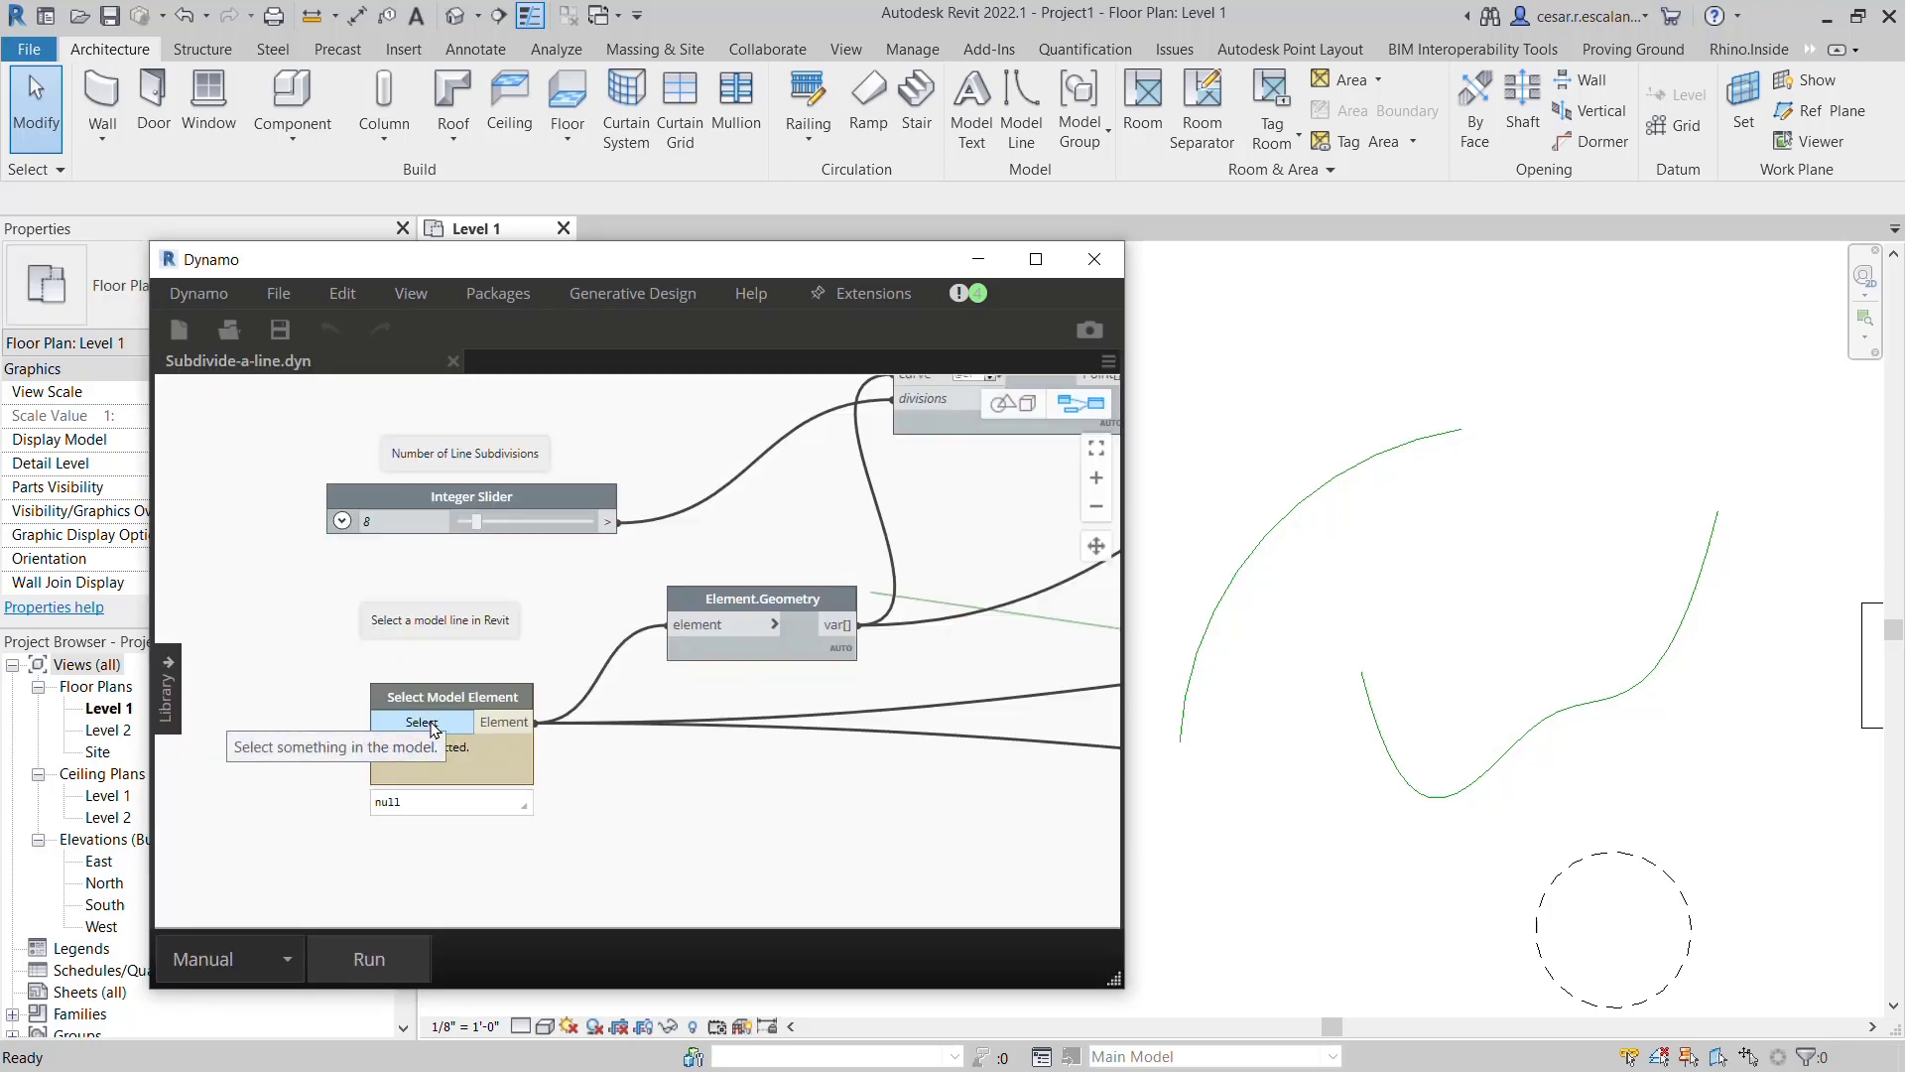
- Pick the dashed circle as input and run the script with a count of 6
{"action": "left_click", "coordinate": [422, 721]}
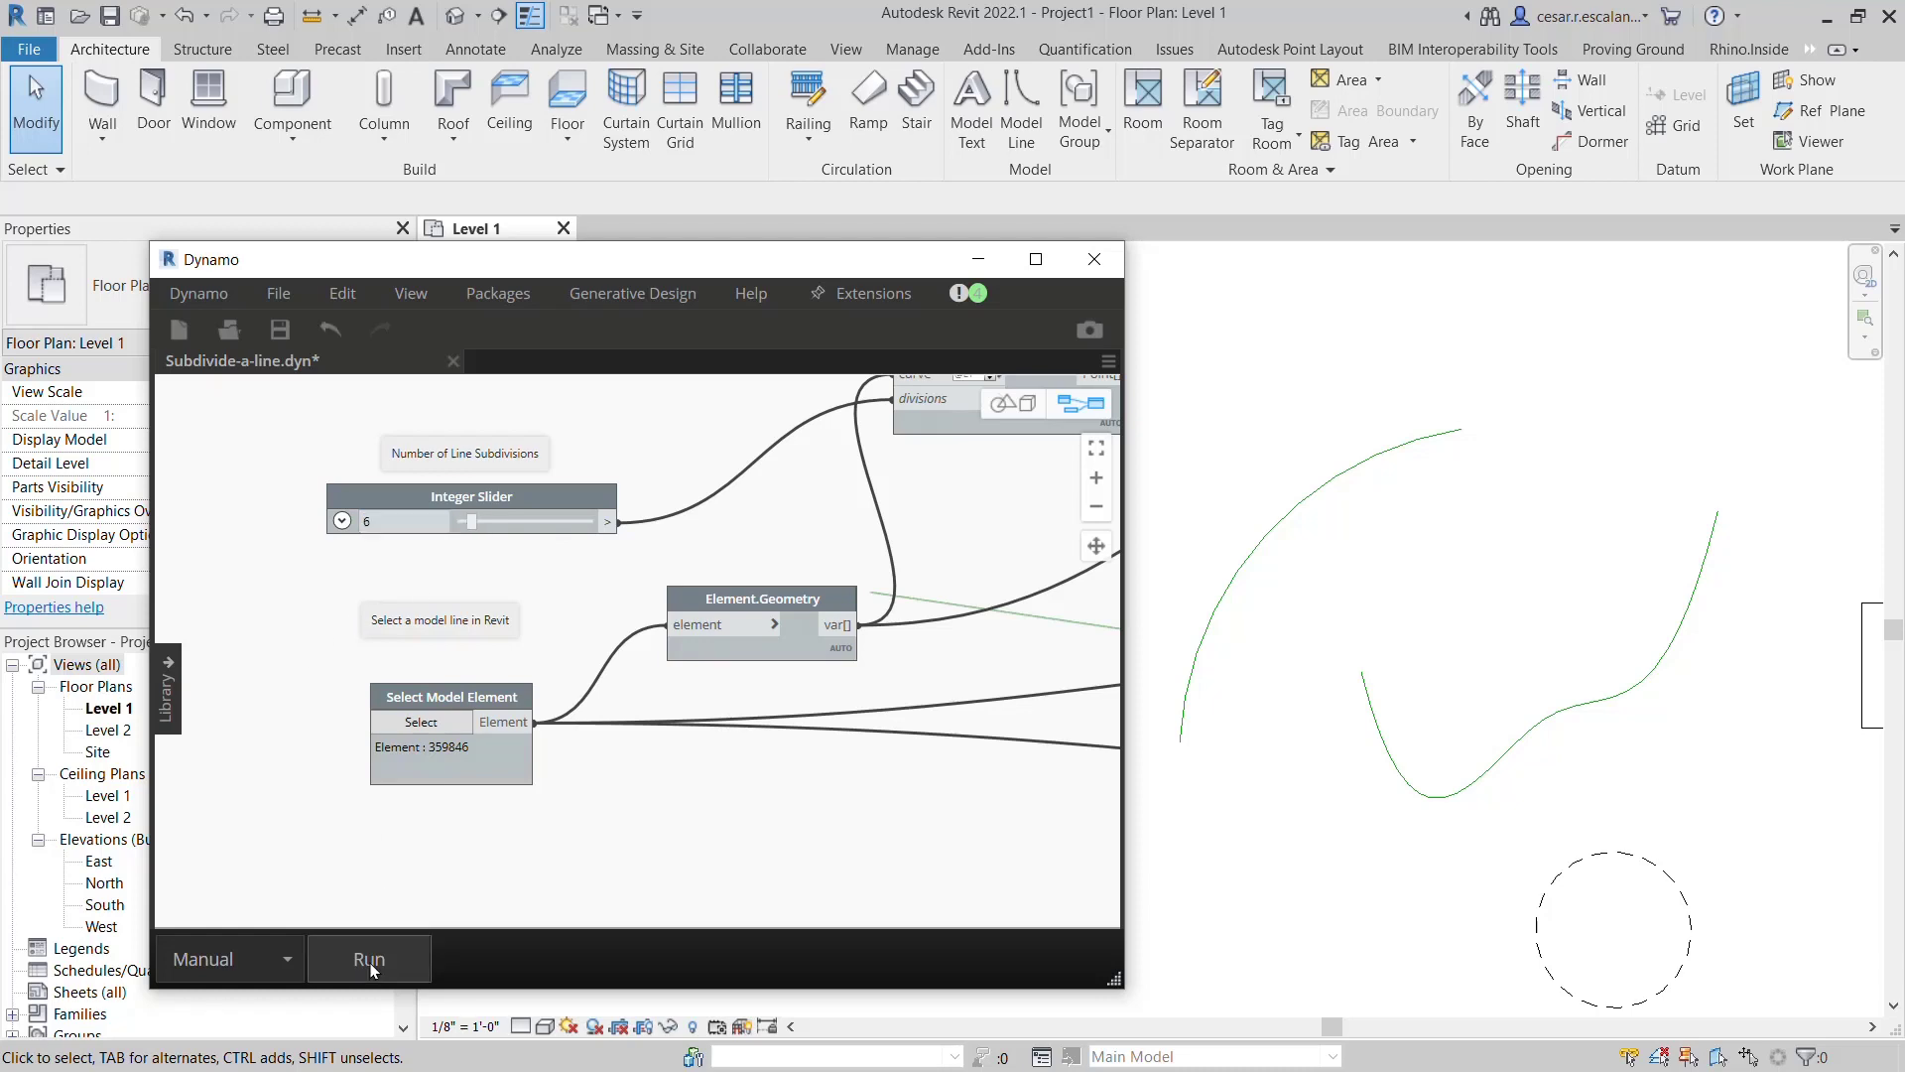
{"action": "left_click", "coordinate": [368, 958]}
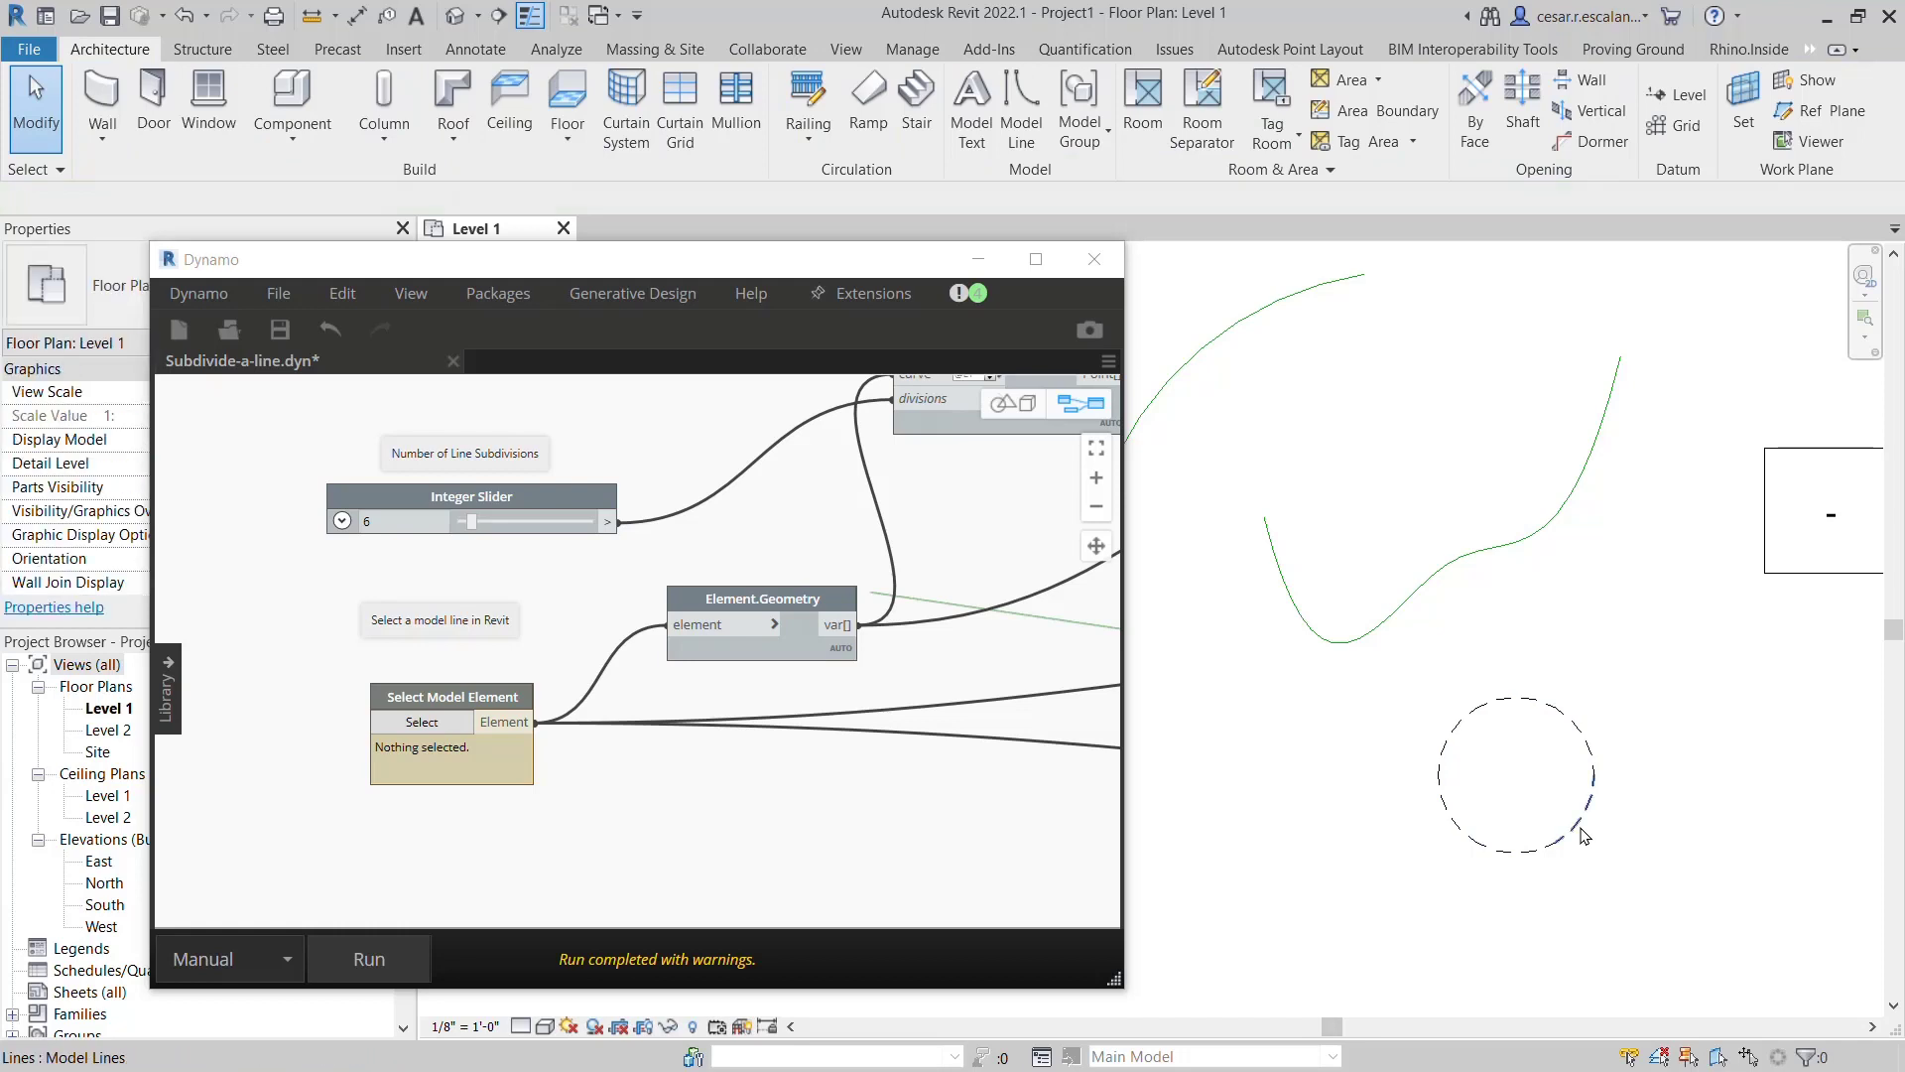
{"action": "mouse_move", "coordinate": [1453, 752]}
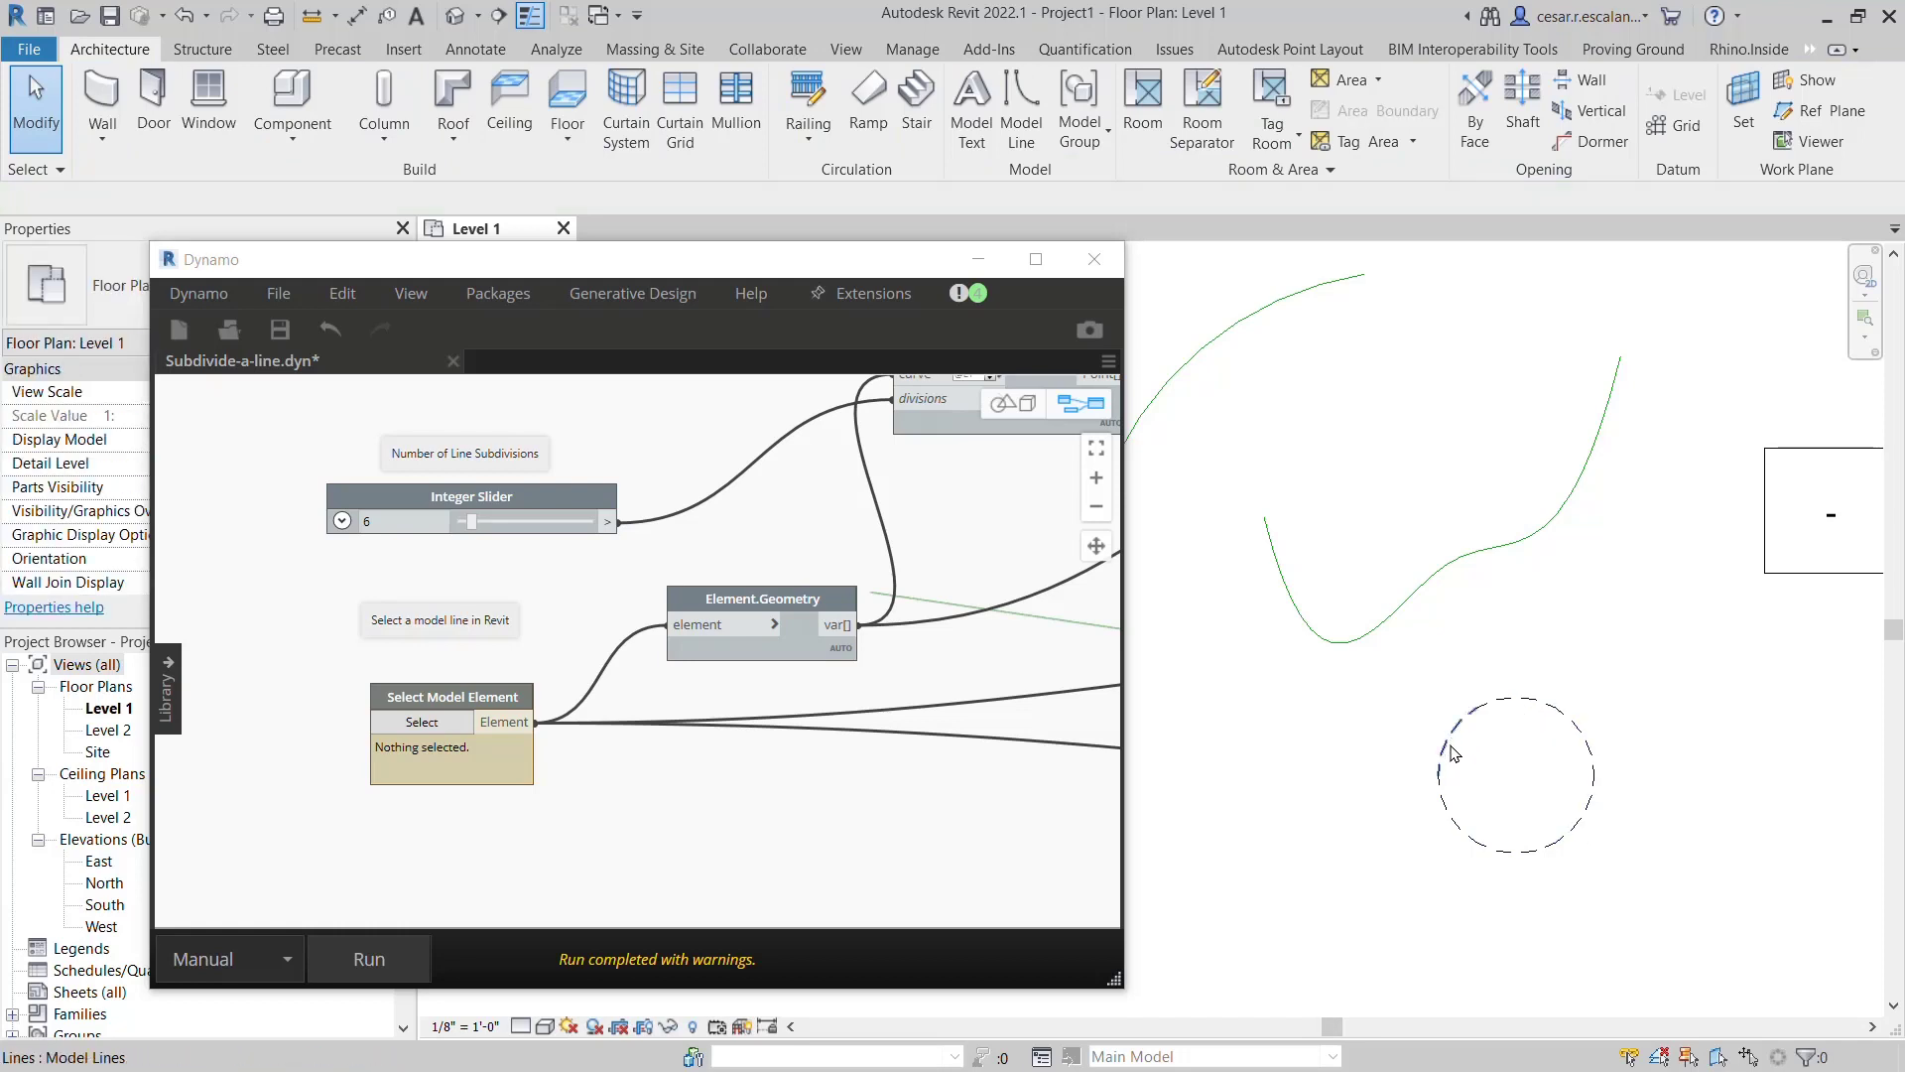
{"action": "mouse_move", "coordinate": [1498, 887]}
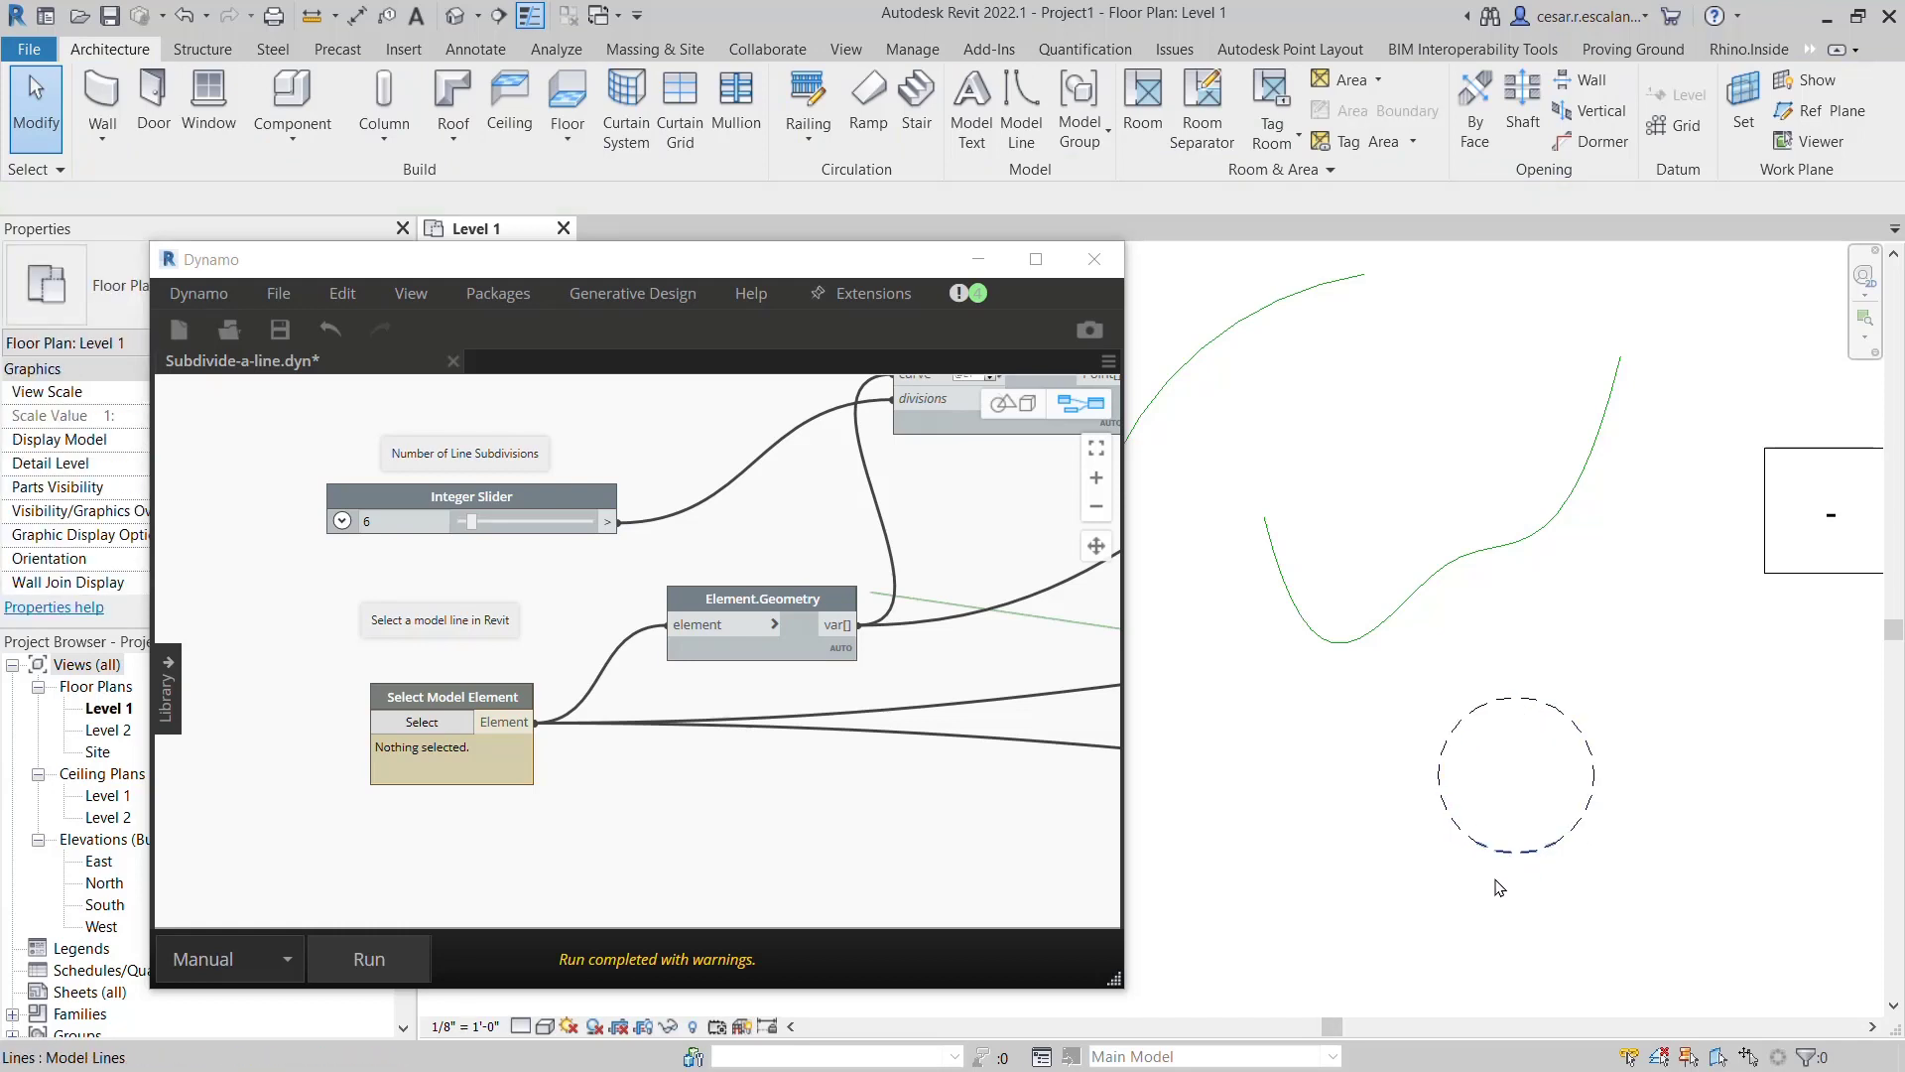
{"action": "mouse_move", "coordinate": [617, 424]}
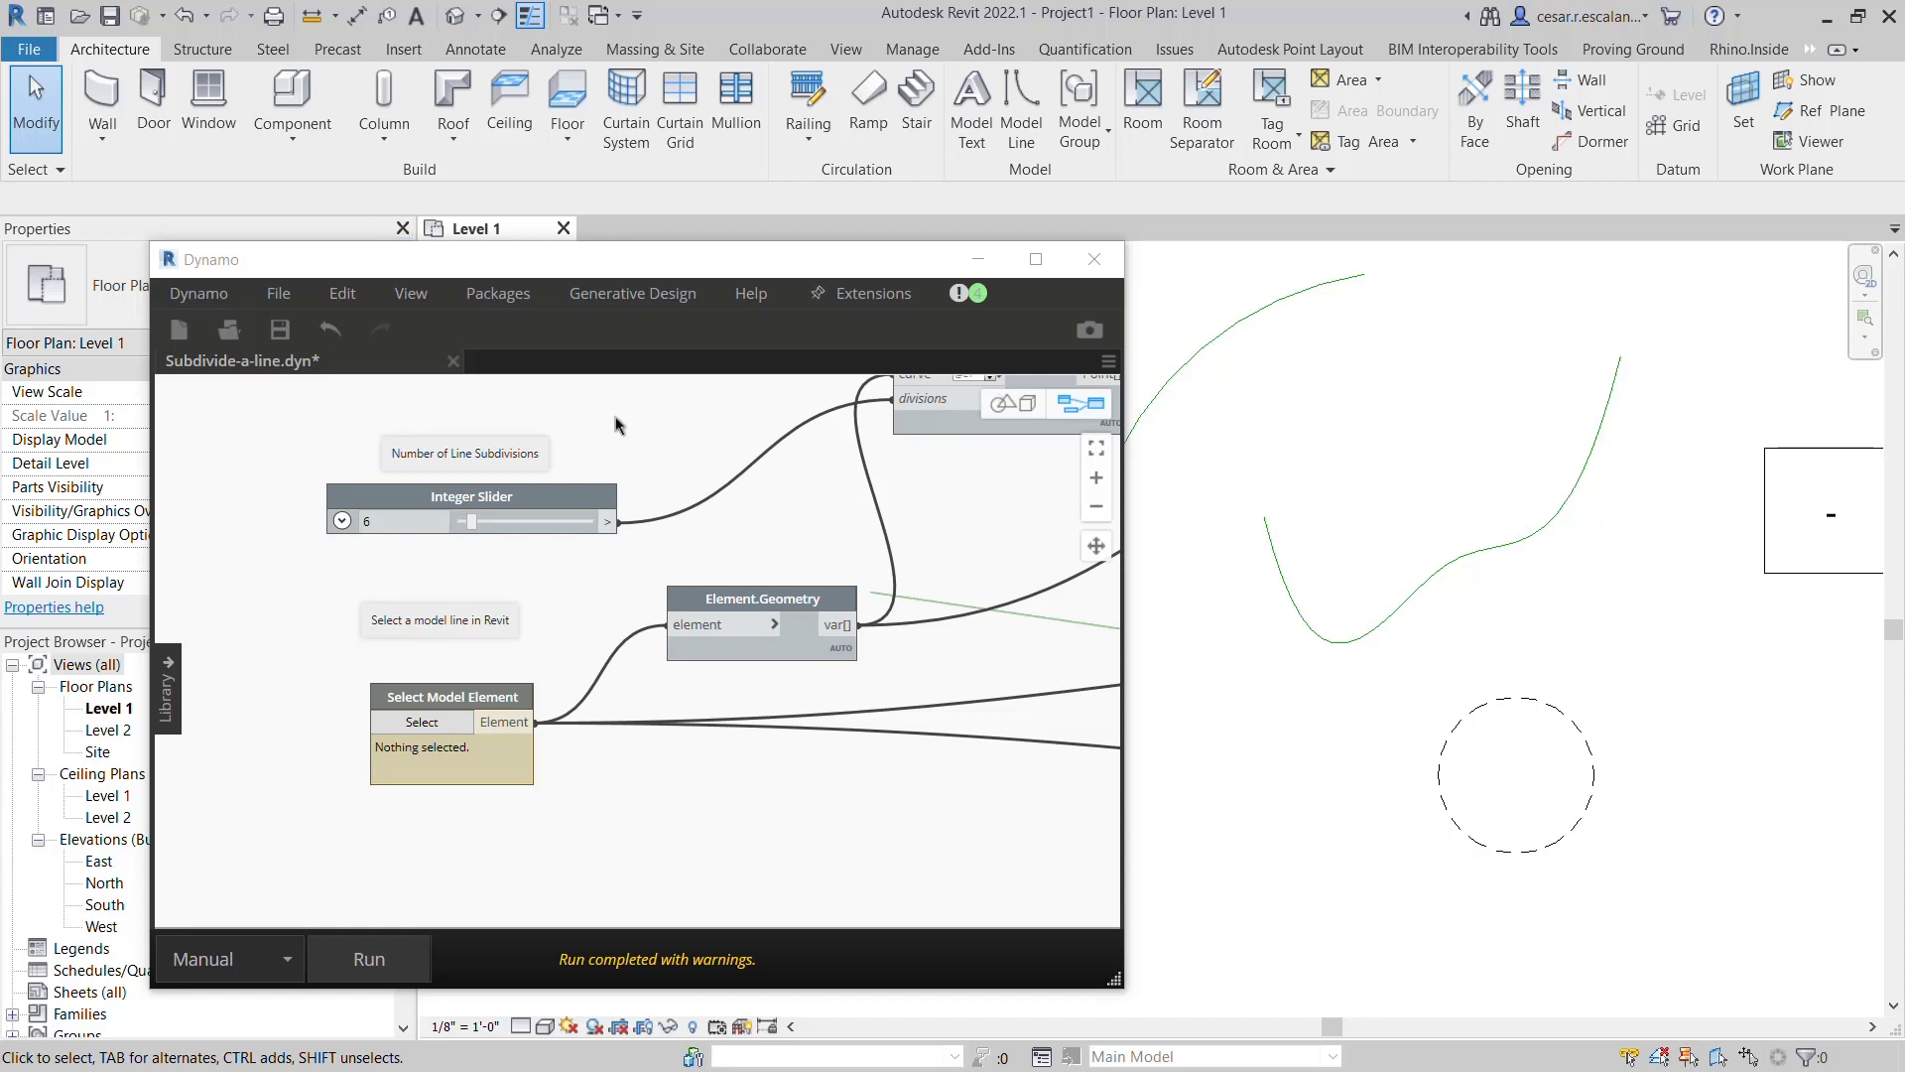